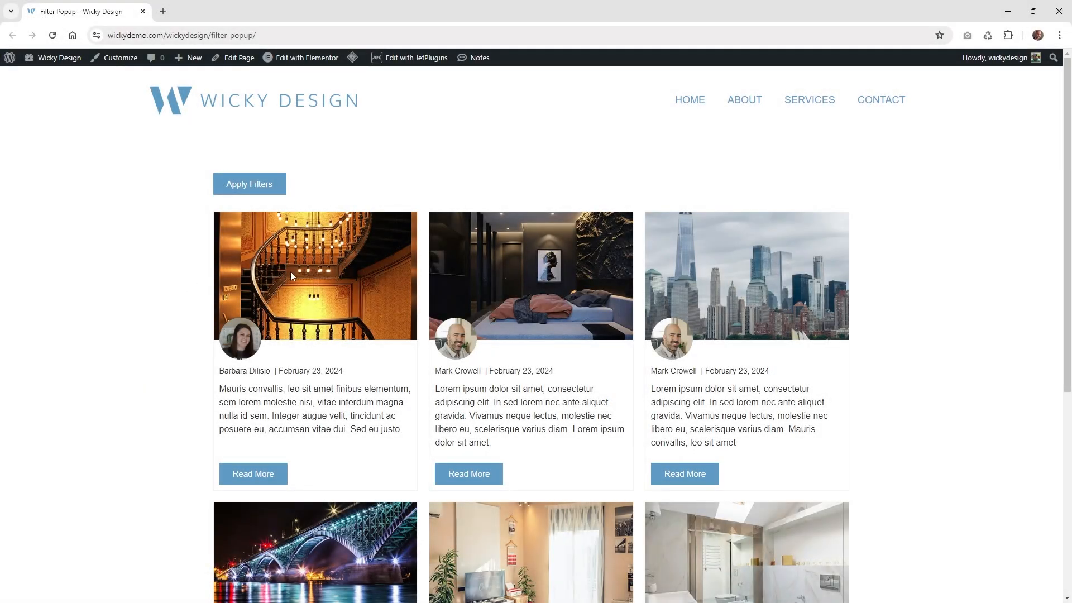
mouse_move(399, 295)
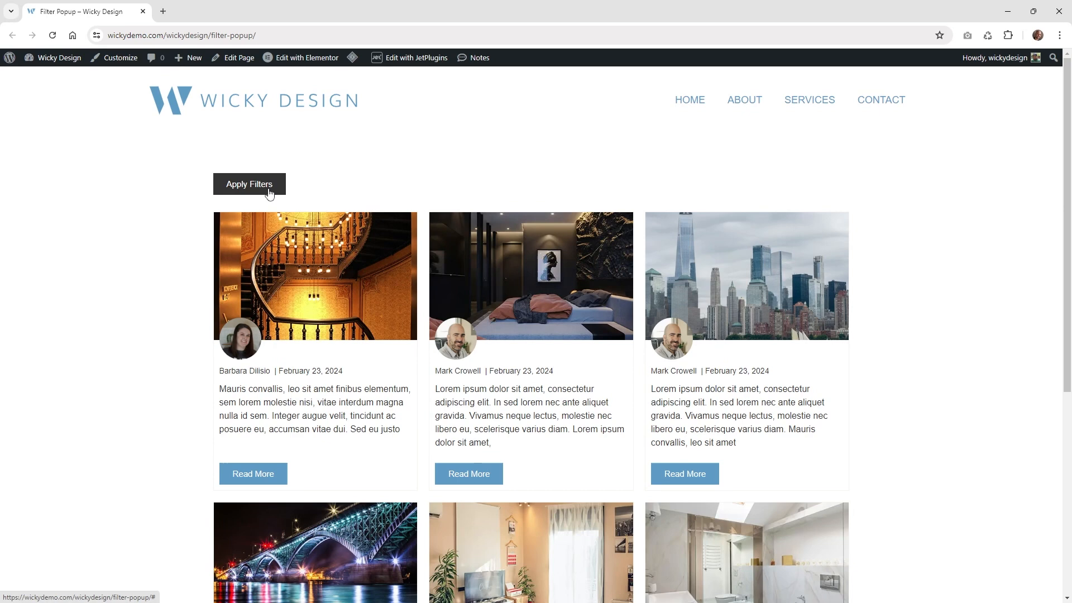
mouse_move(265, 193)
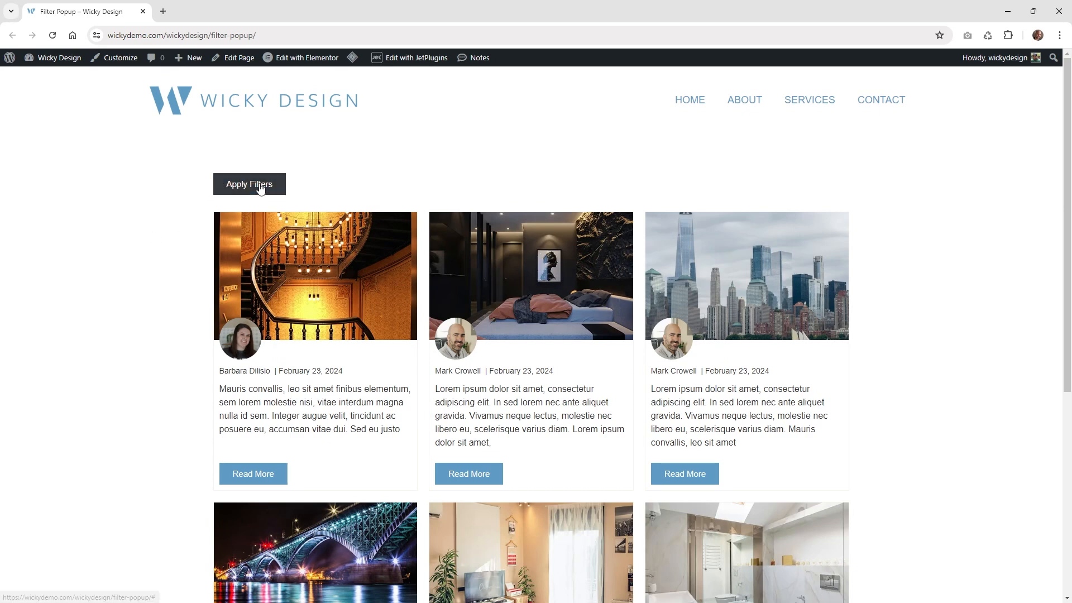
Step: Demo the finished popup: filter the listing by AMEX payment and 2 Bathrooms and apply
click(249, 184)
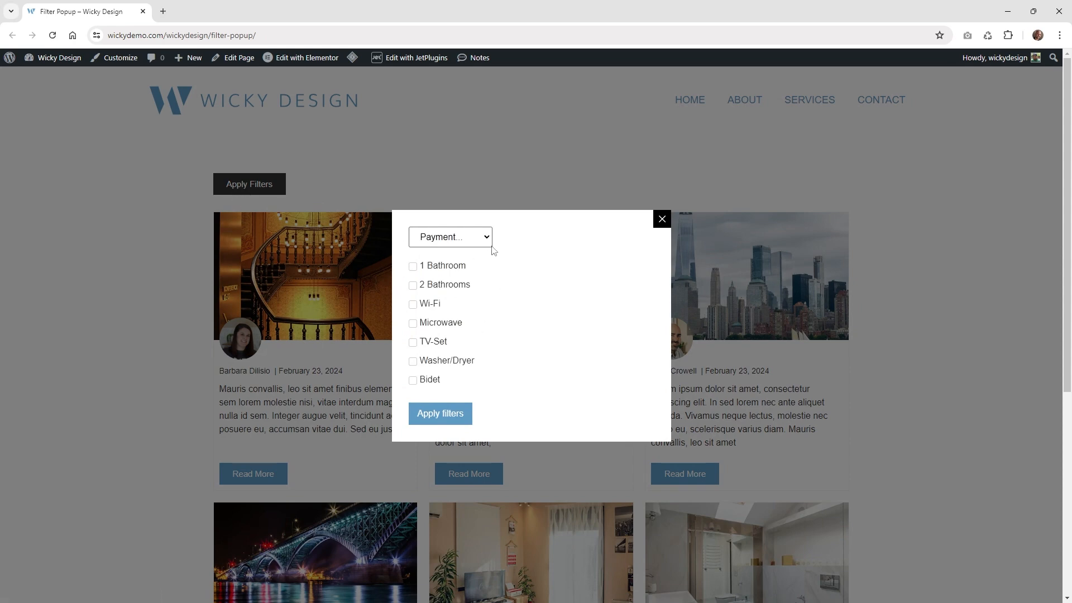
click(449, 237)
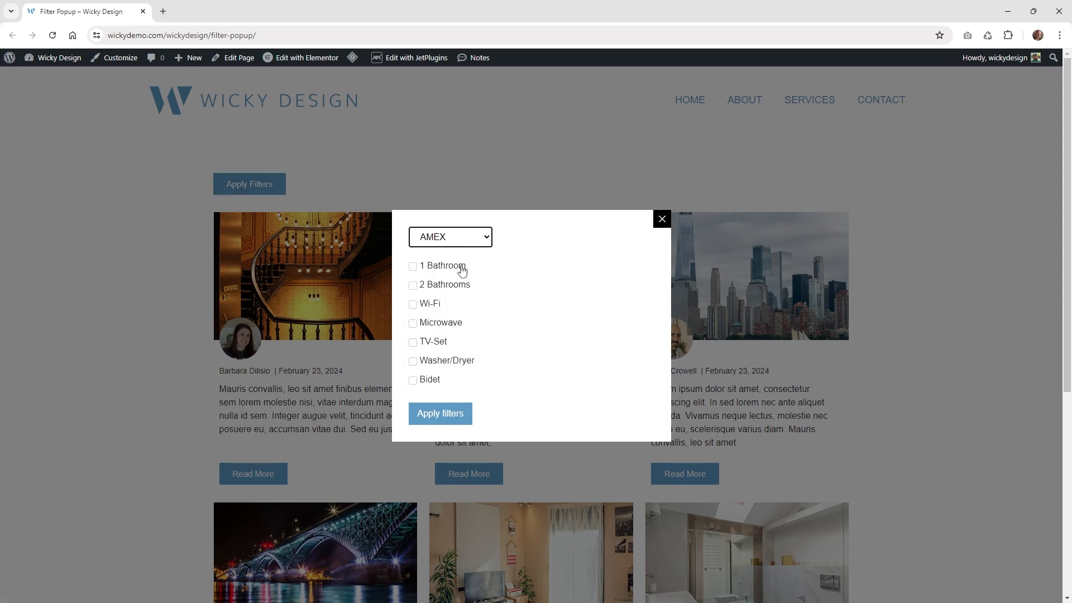
click(413, 284)
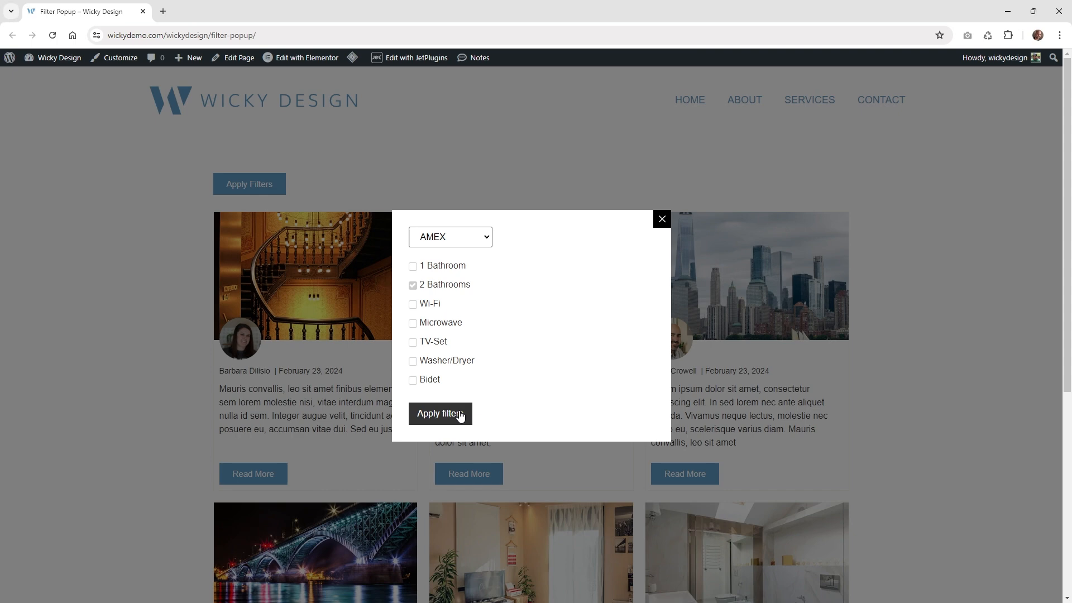
click(440, 413)
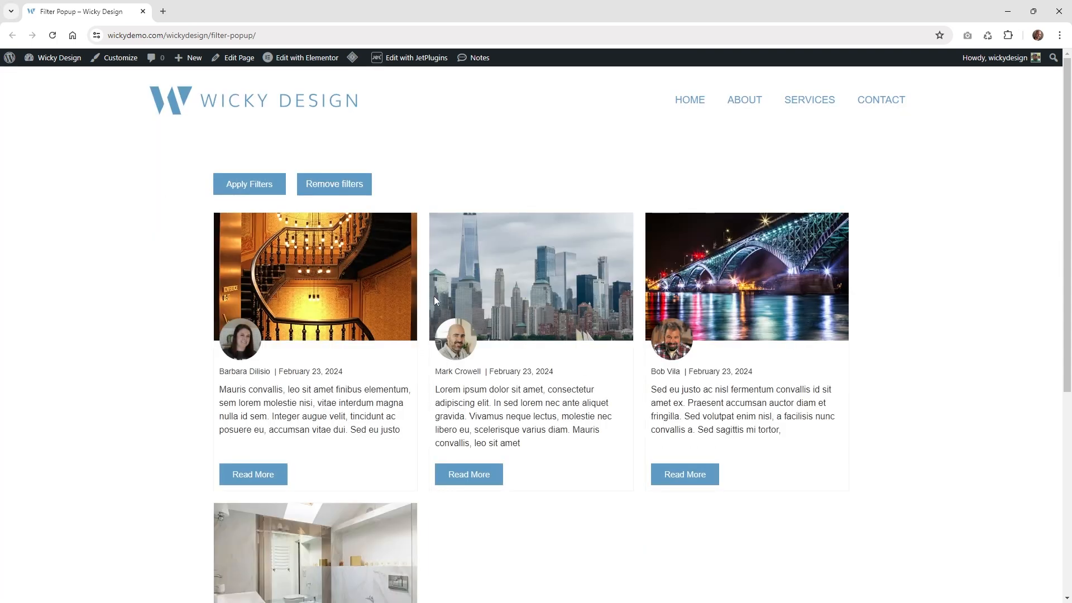
scroll(down, 3)
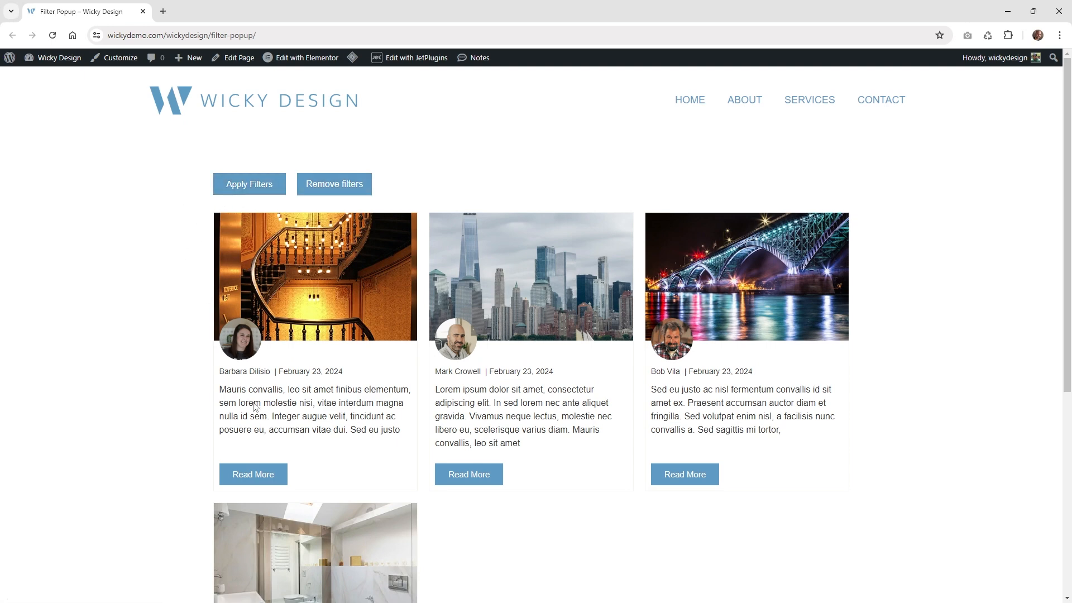
mouse_move(267, 344)
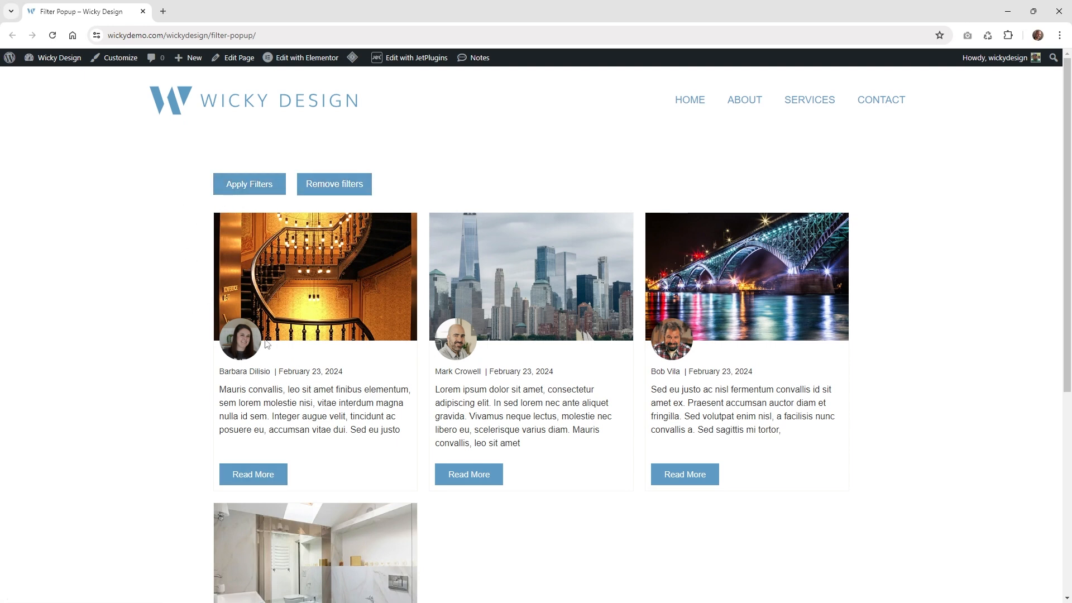
Step: Reopen and close the popup, clear all applied filters, and check the popup again
click(249, 184)
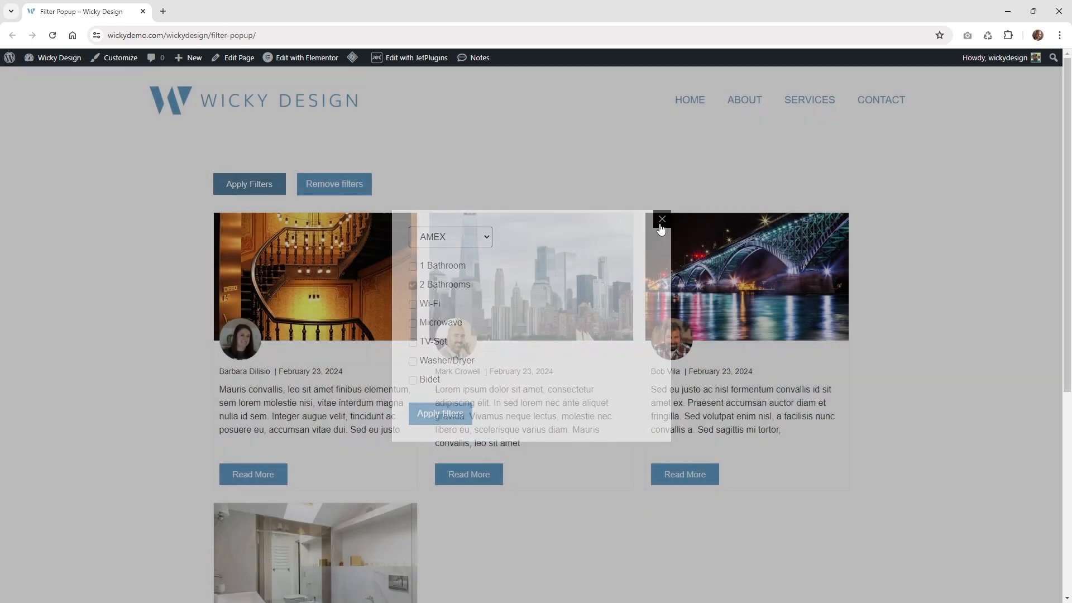
click(660, 220)
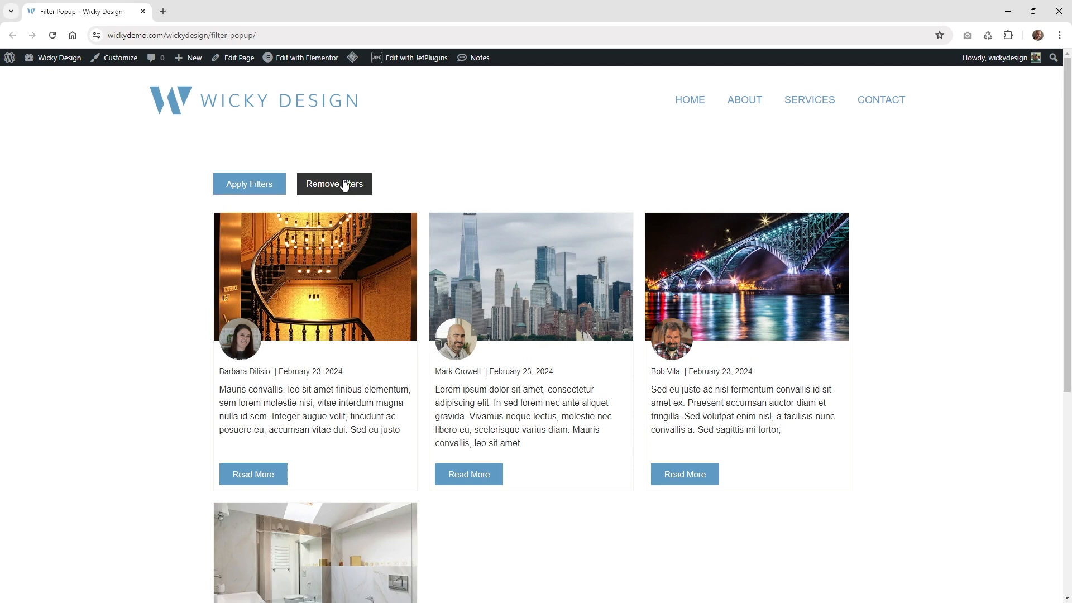
mouse_move(335, 190)
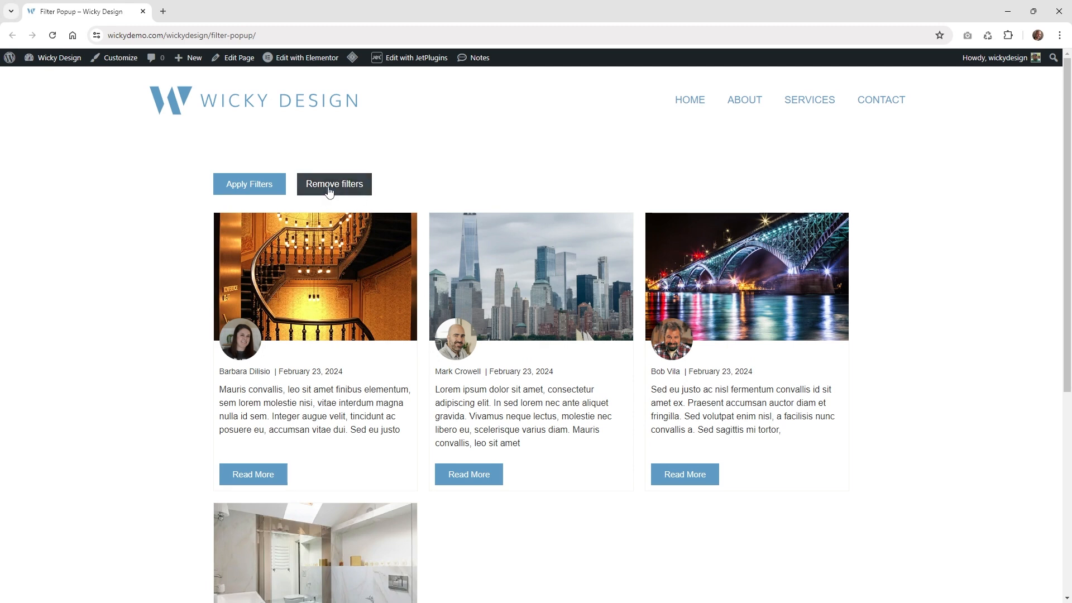
click(334, 184)
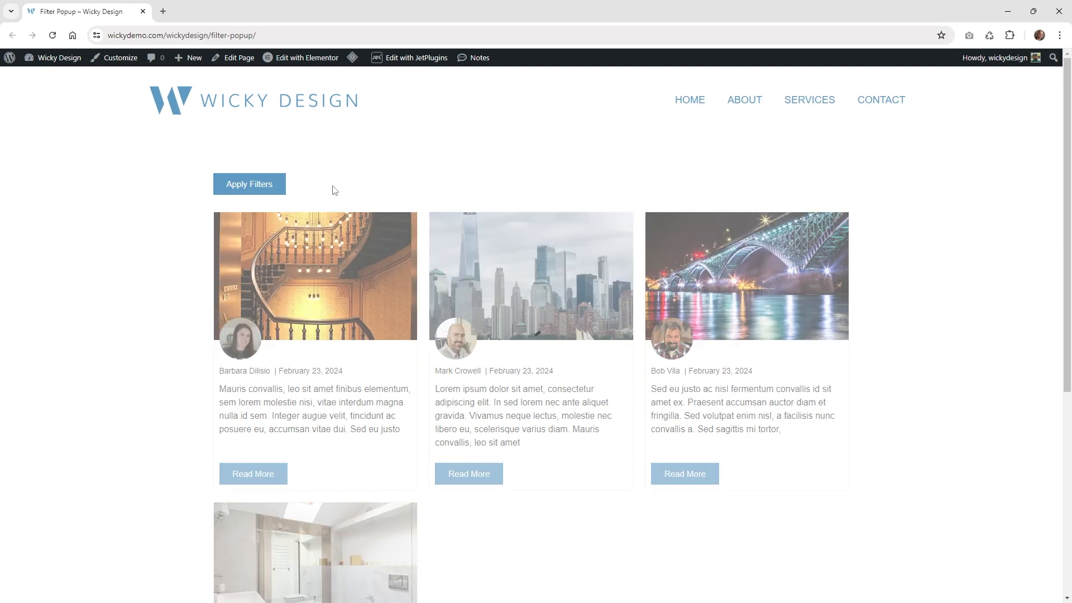
click(249, 185)
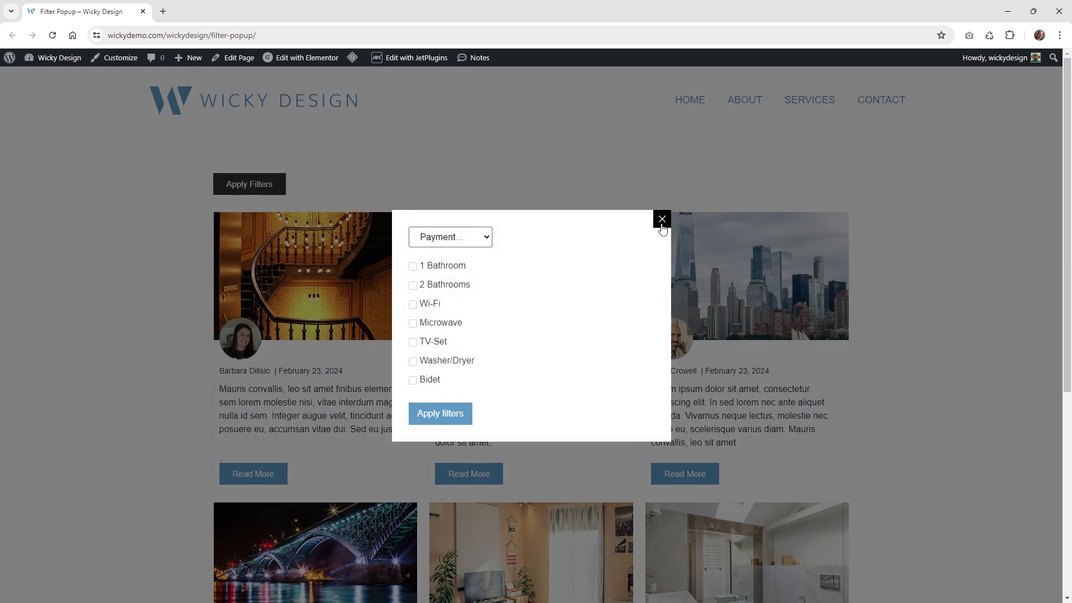
click(660, 220)
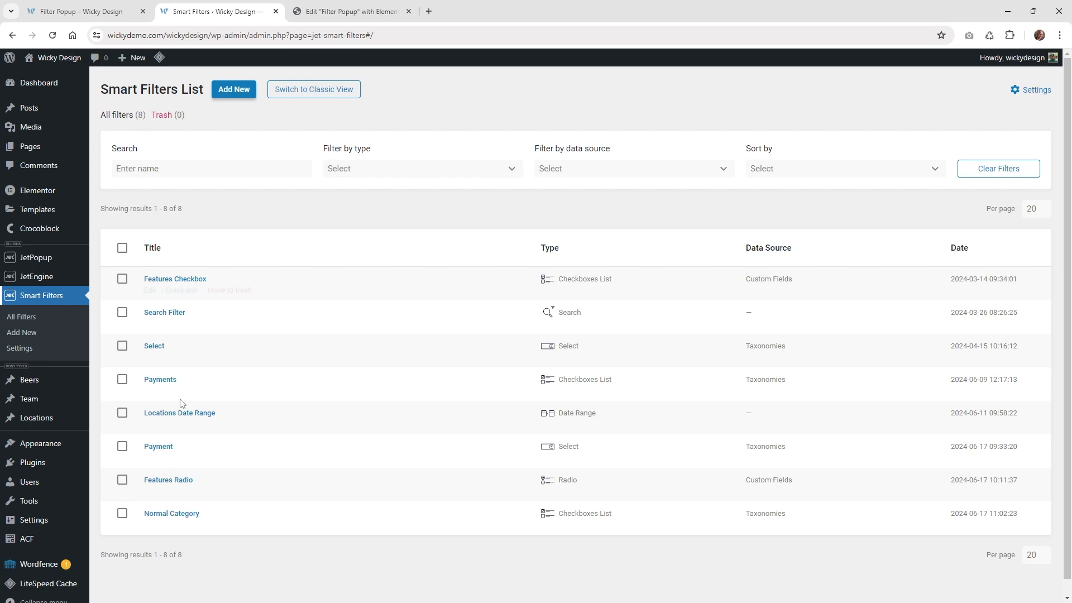
mouse_move(135, 257)
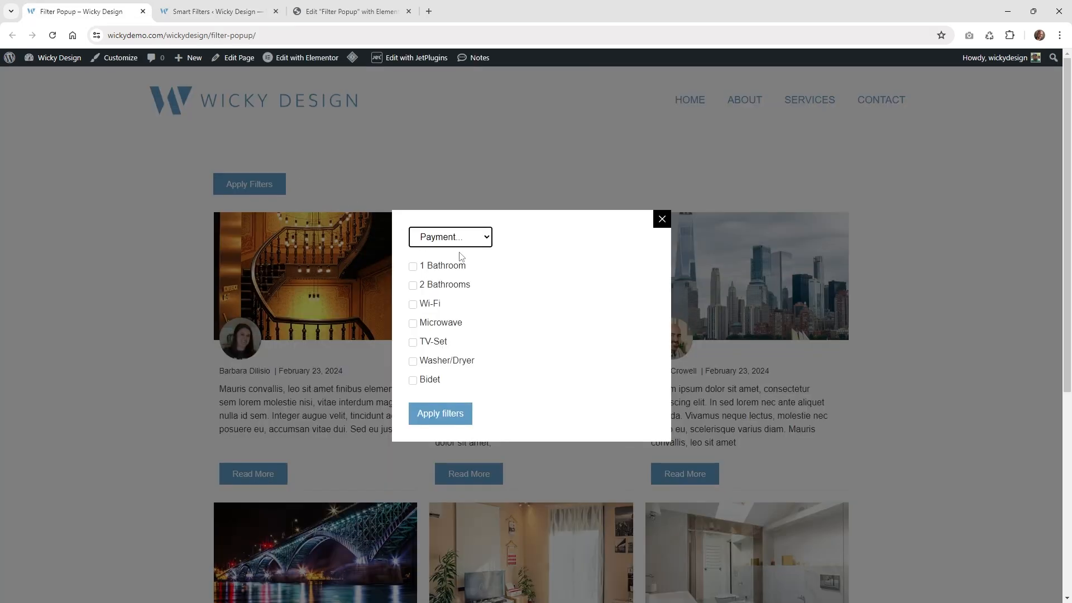
Step: Review the Payment filter's settings, then the Features Checkbox filter's settings in JetSmartFilters
click(450, 237)
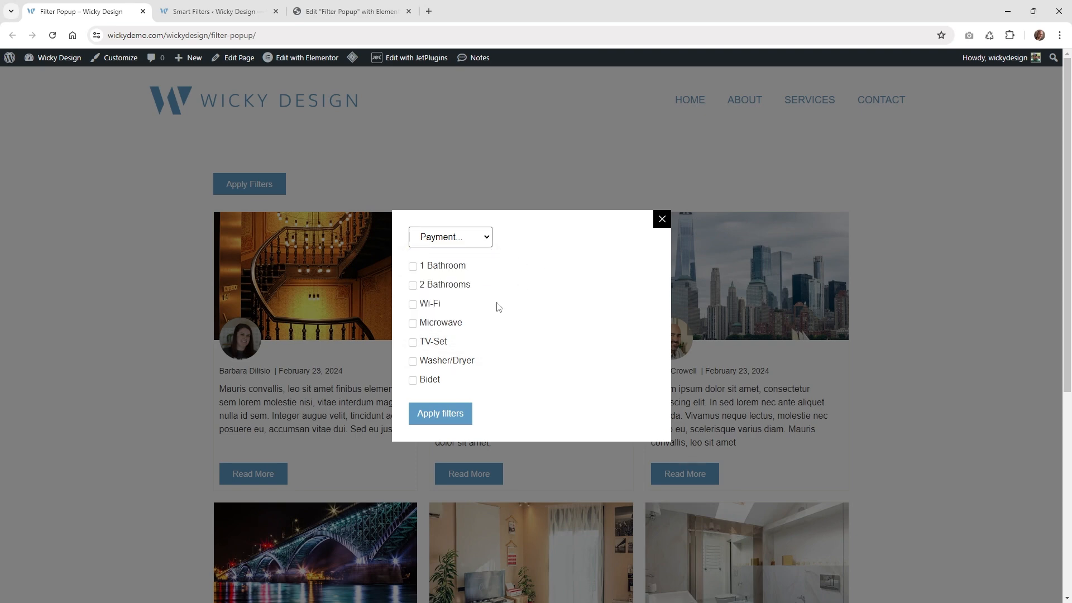
click(216, 11)
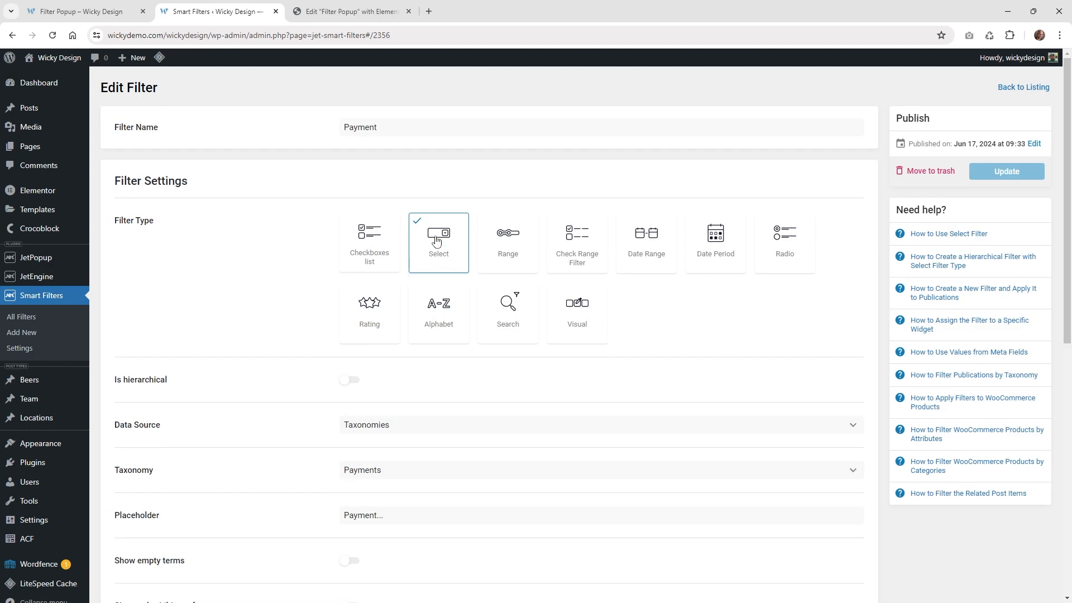
scroll(down, 3)
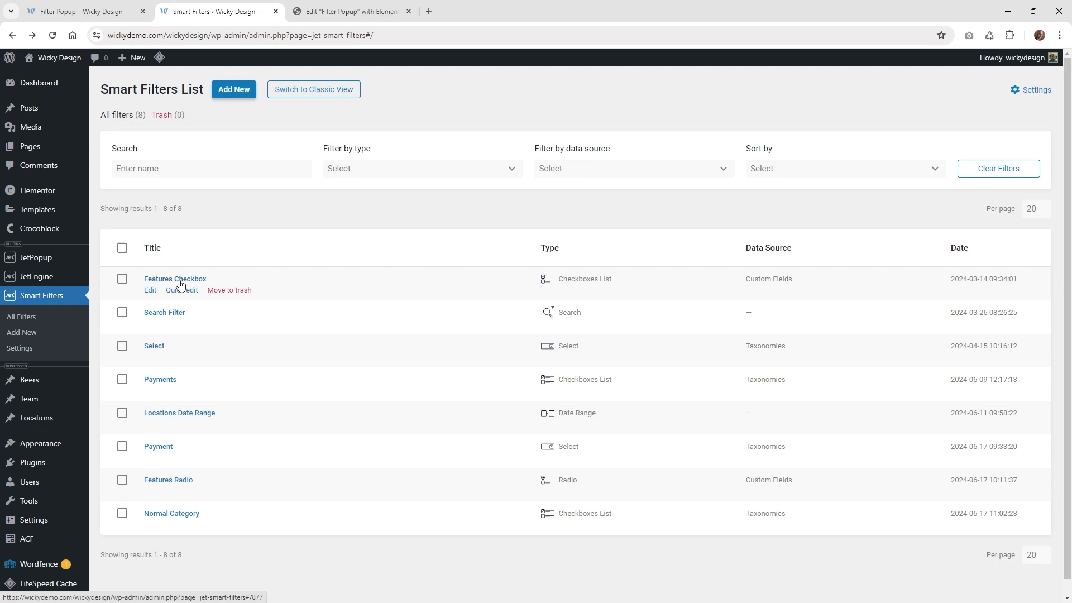
click(174, 278)
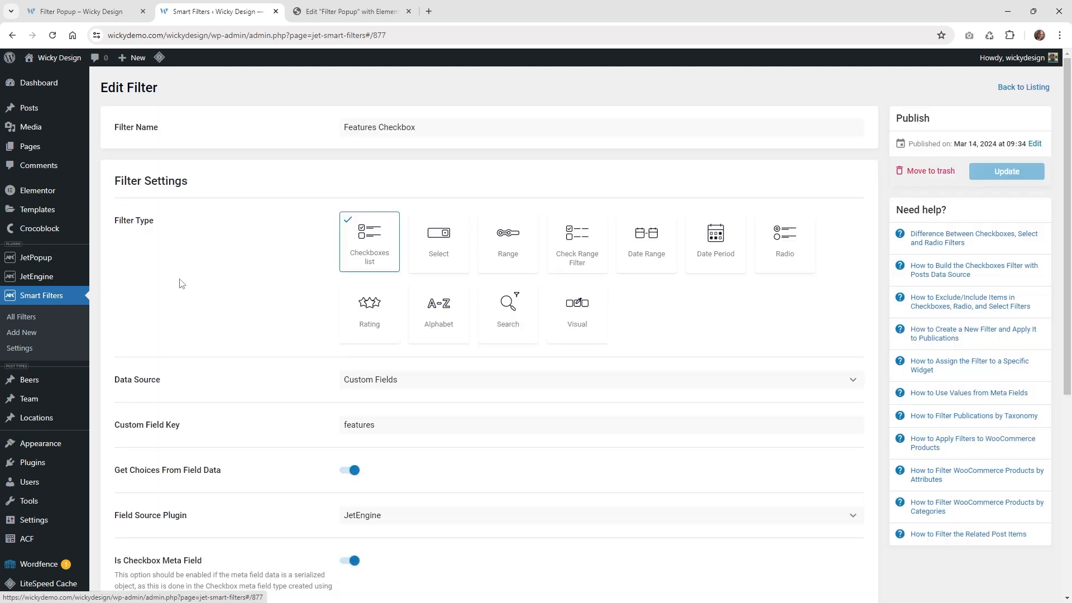
scroll(down, 3)
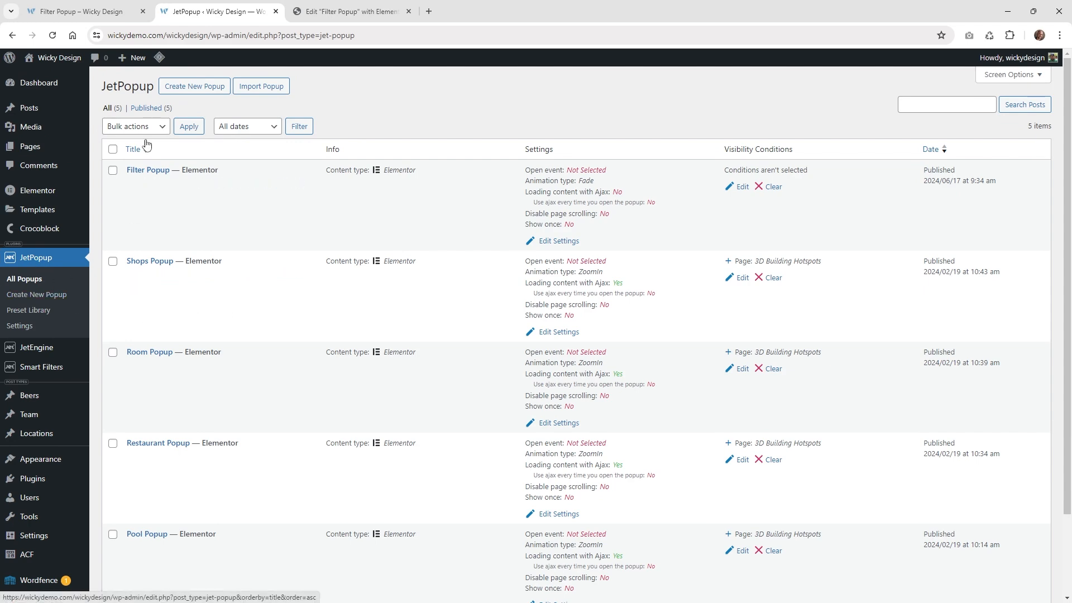
mouse_move(194, 86)
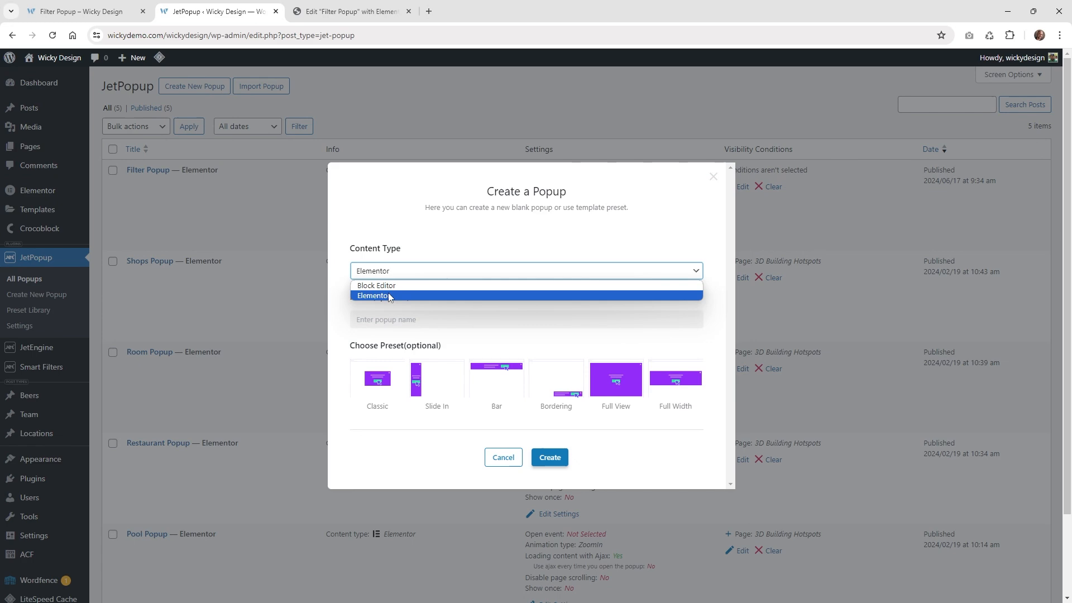
Step: Create a new JetPopup with Elementor content type and launch it in the editor
click(374, 295)
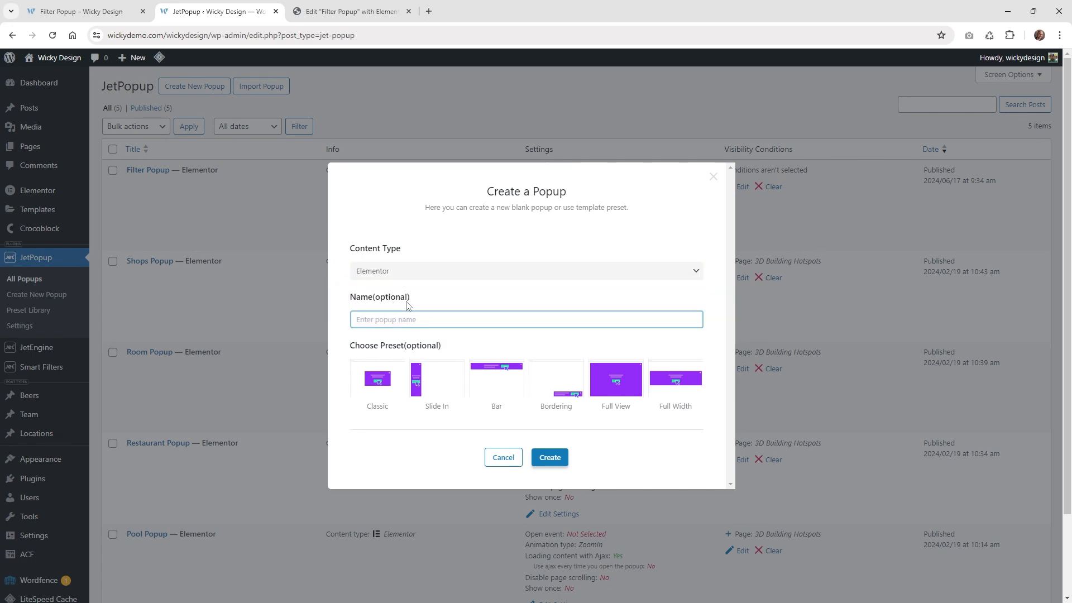
click(504, 456)
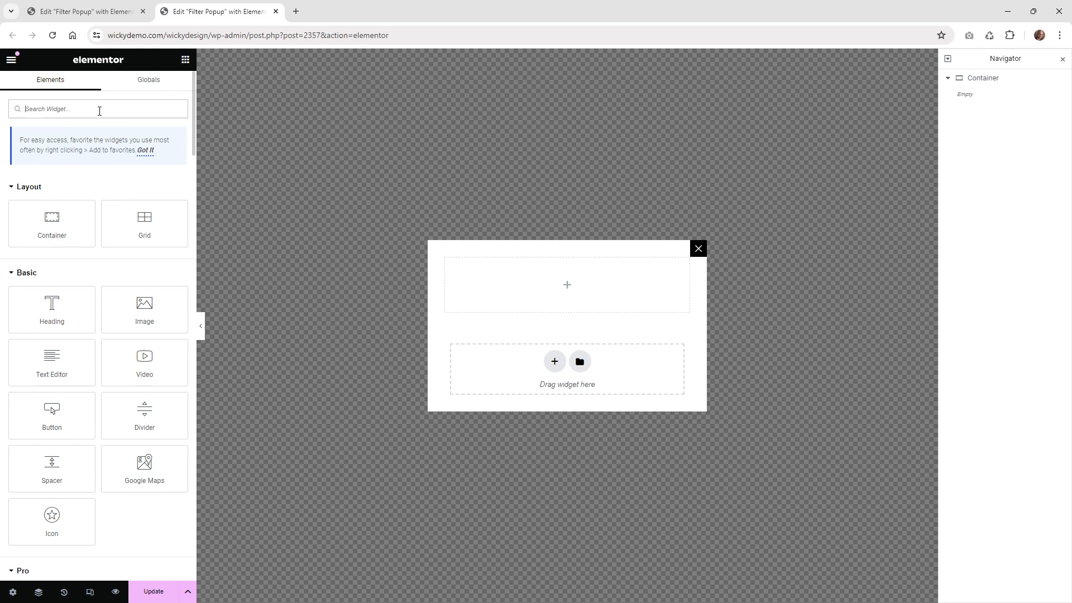
Step: Add a Select Filter widget to the popup and choose the Payment filter for it
text(sele)
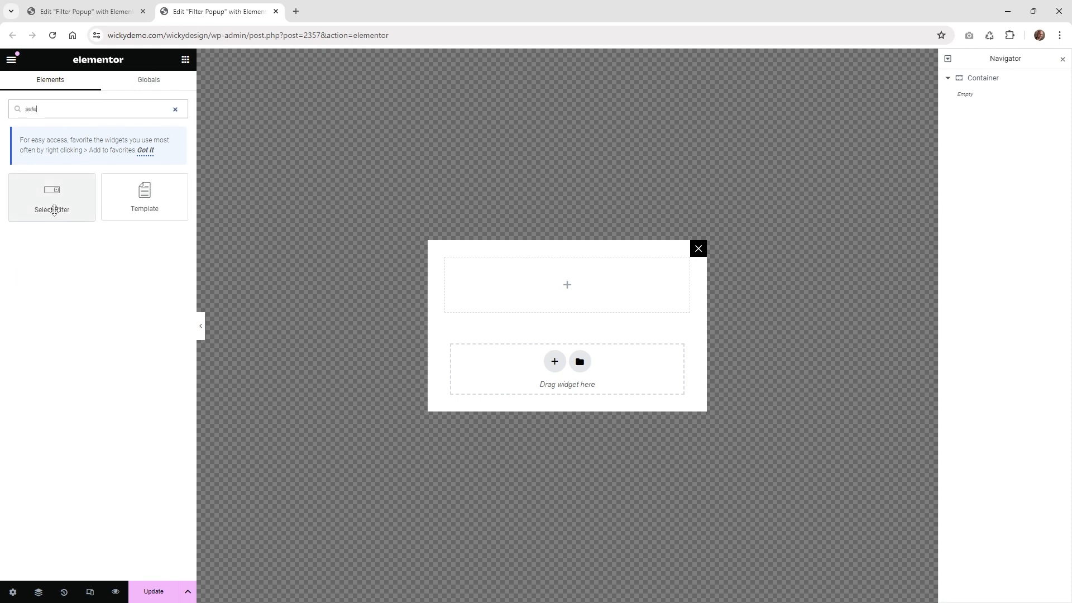
click(53, 197)
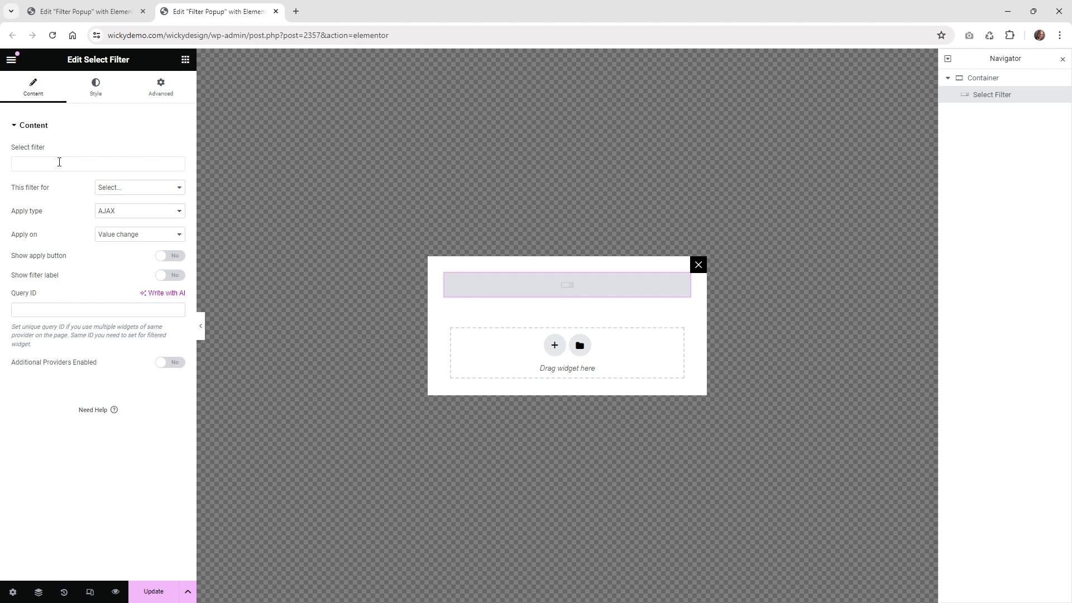
click(98, 163)
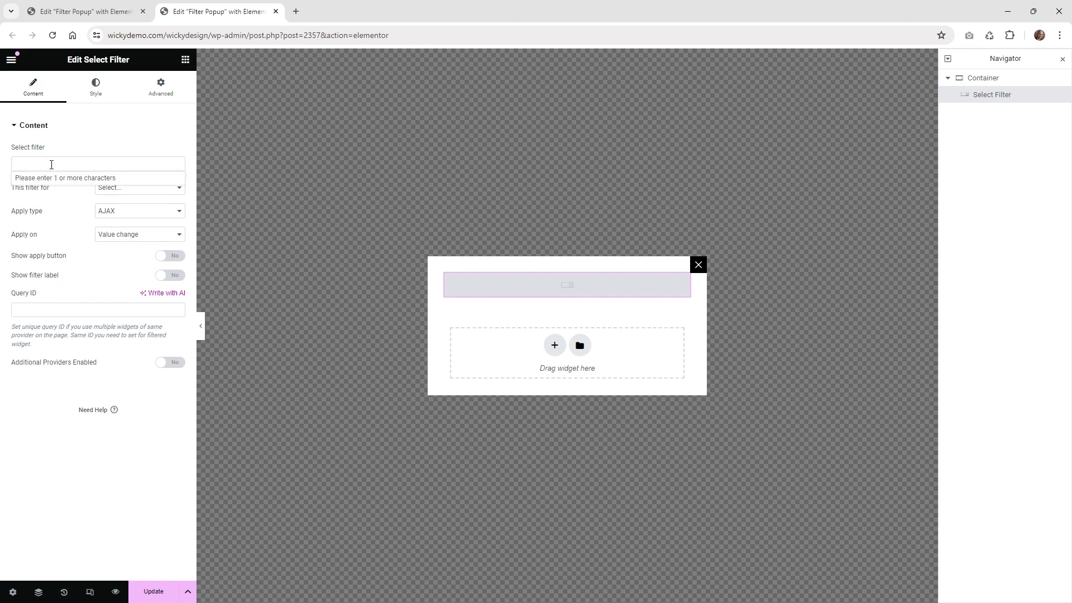
text(pay)
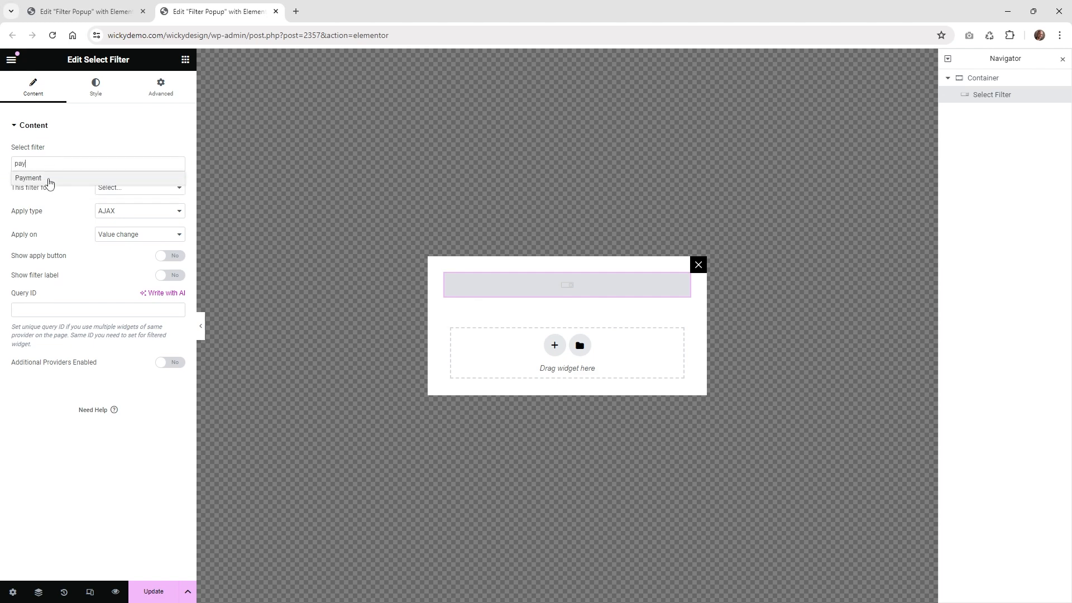
Step: Target the Payment filter at JetEngine and set it to apply on the apply button click
click(28, 177)
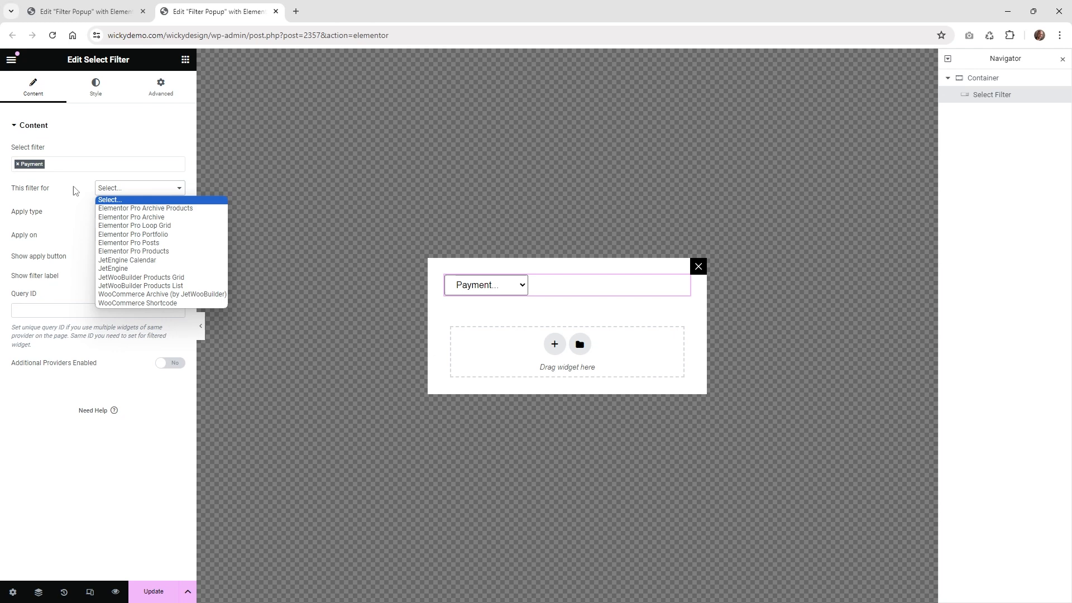
click(113, 268)
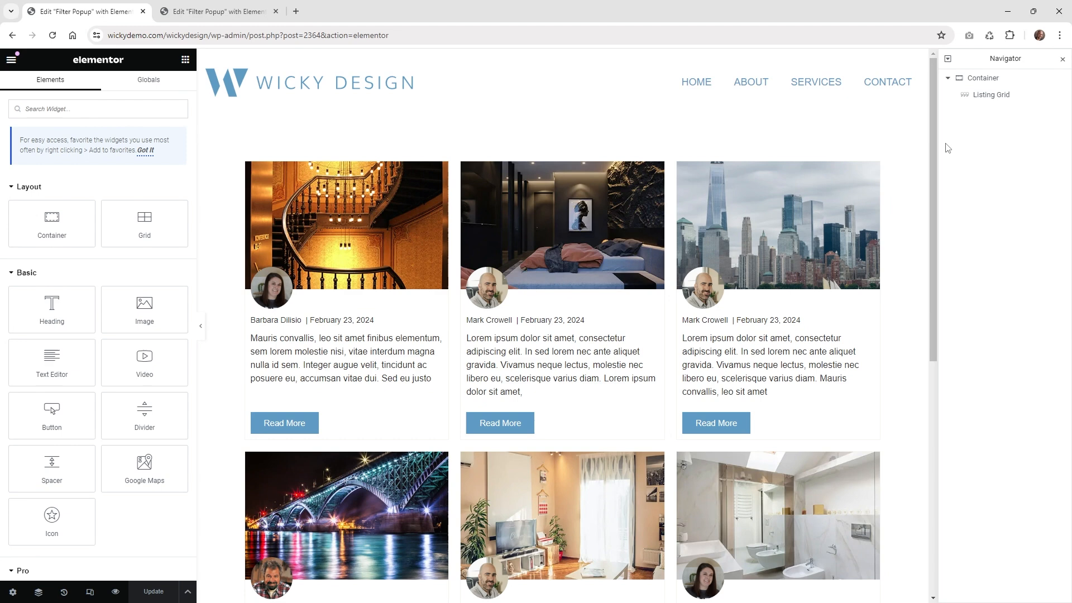
click(992, 94)
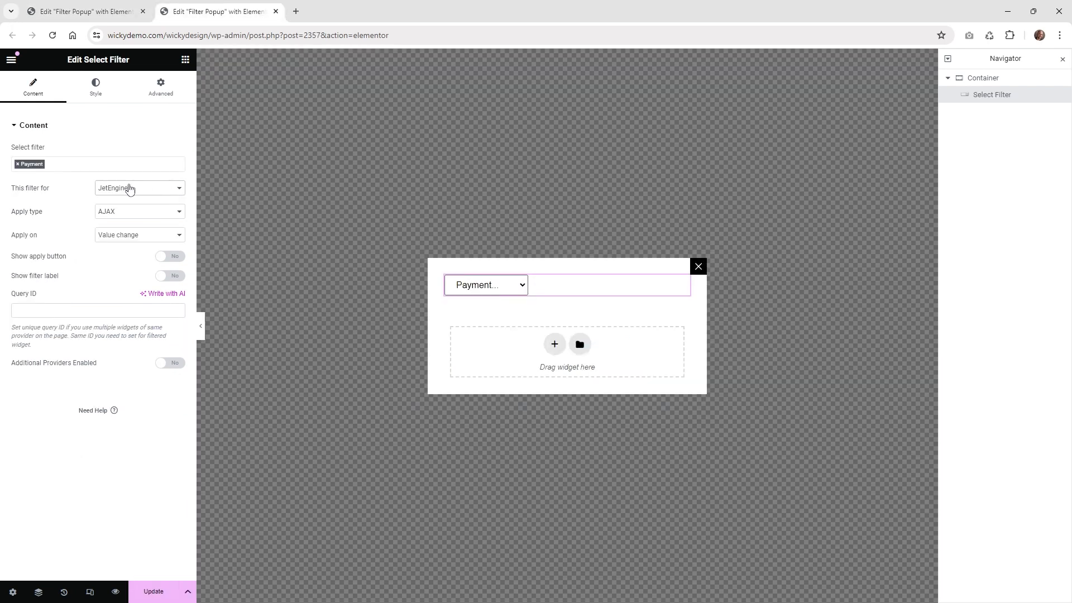
click(139, 188)
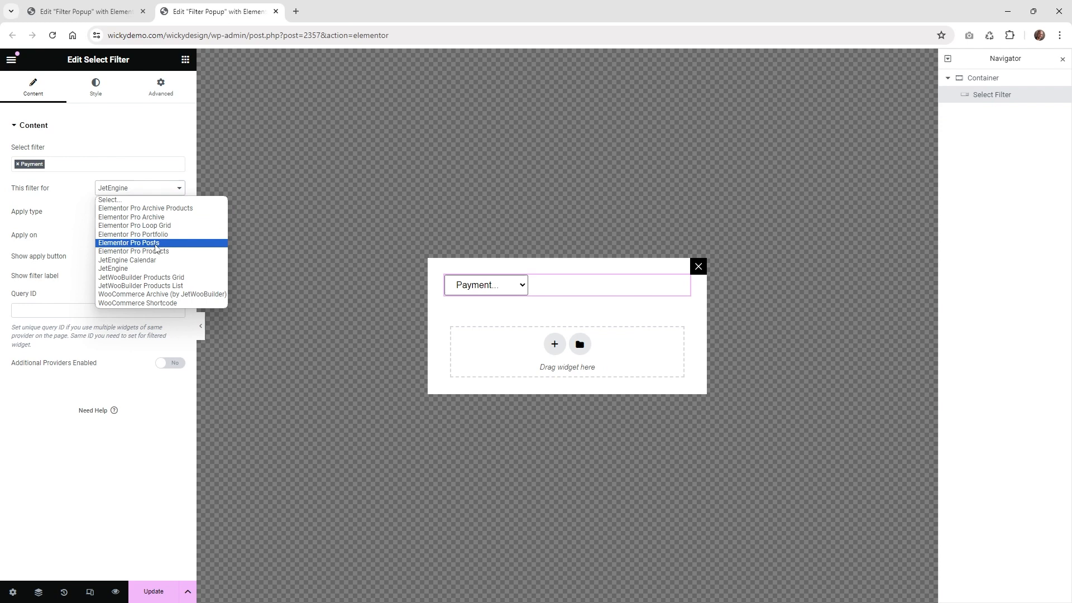
mouse_move(135, 226)
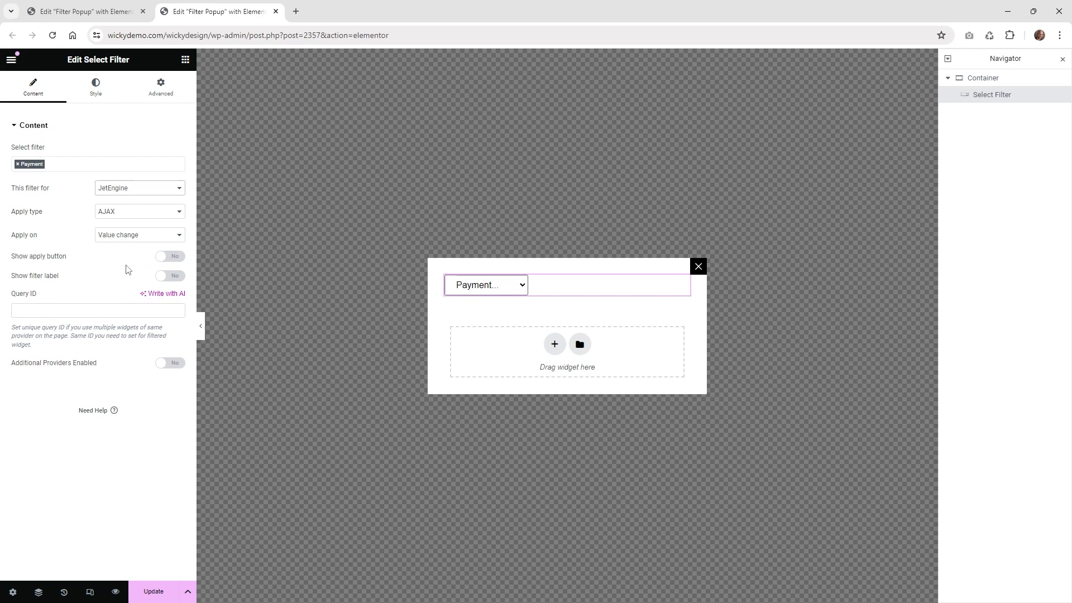
mouse_move(125, 220)
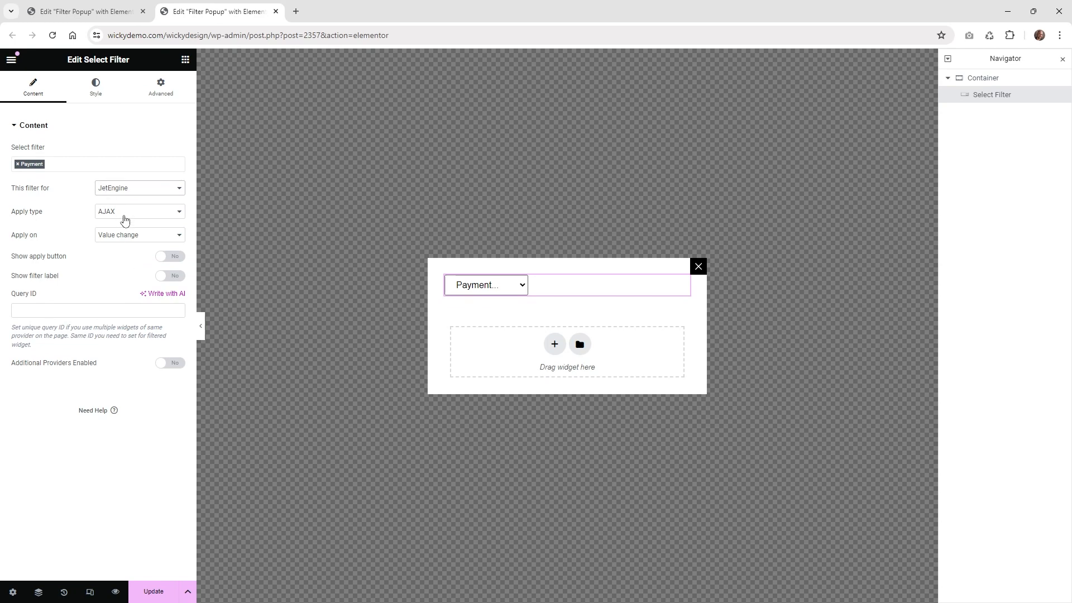
mouse_move(114, 237)
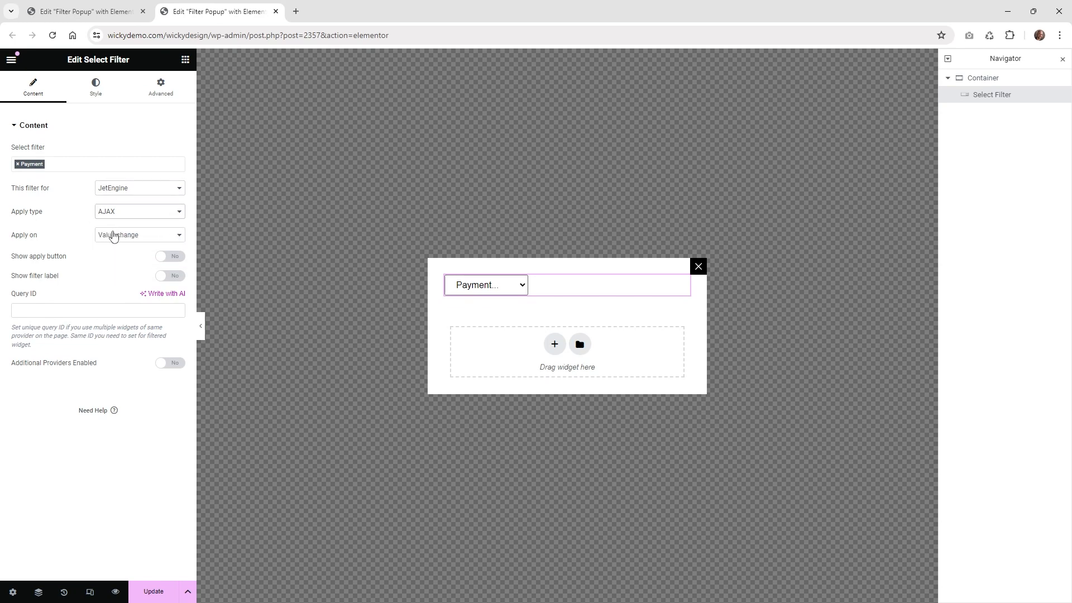
click(139, 235)
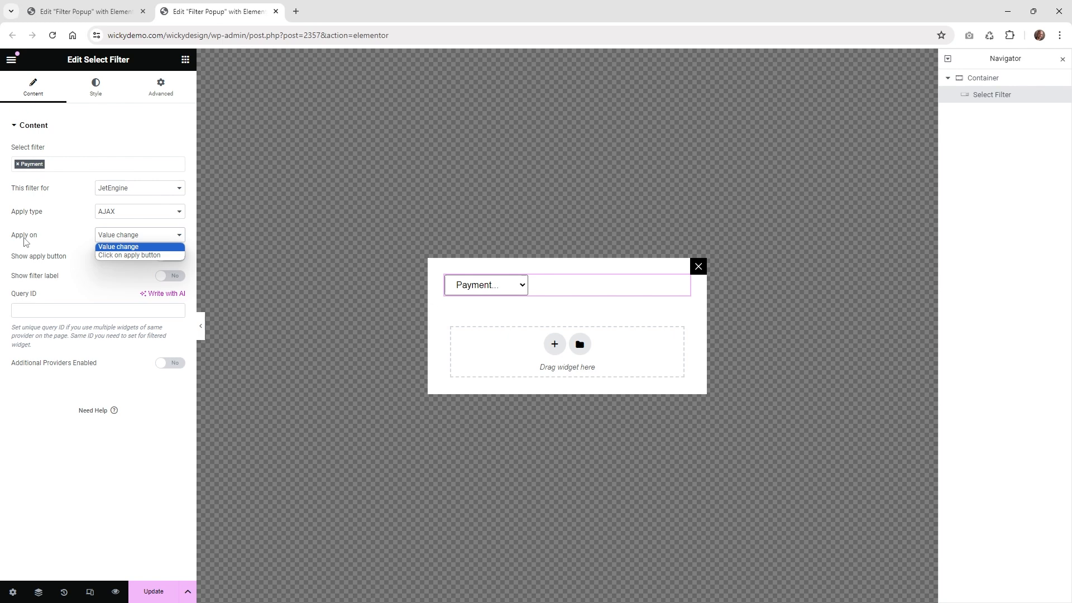
mouse_move(130, 255)
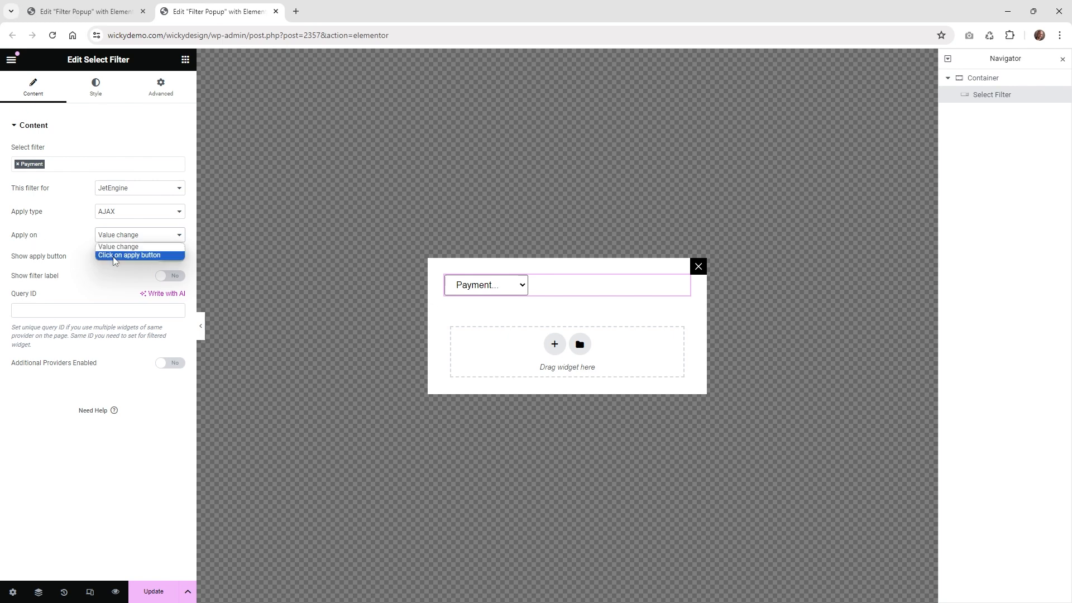
mouse_move(136, 258)
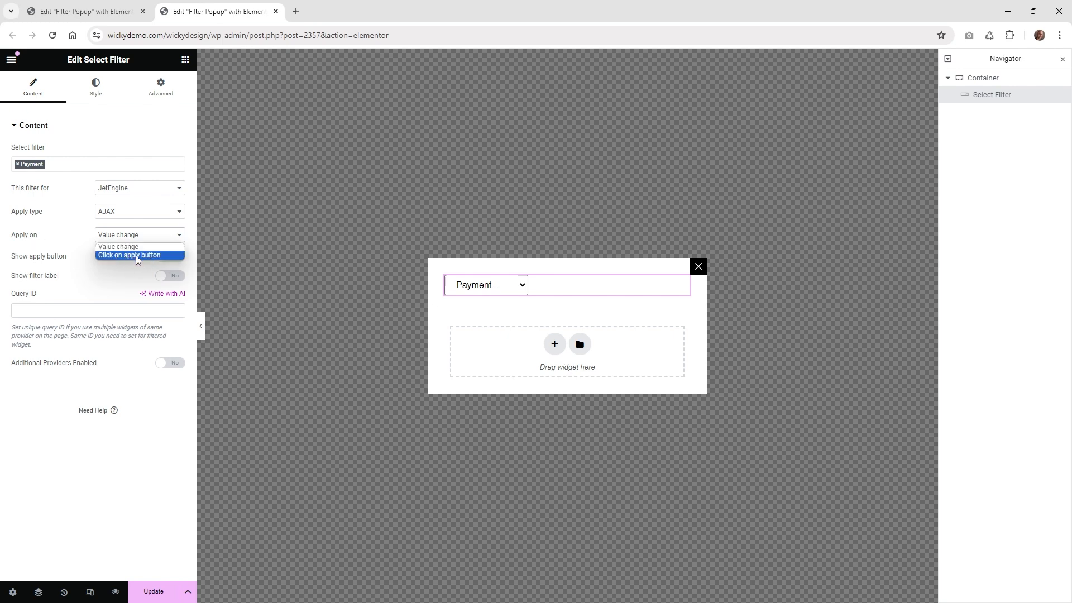
click(129, 255)
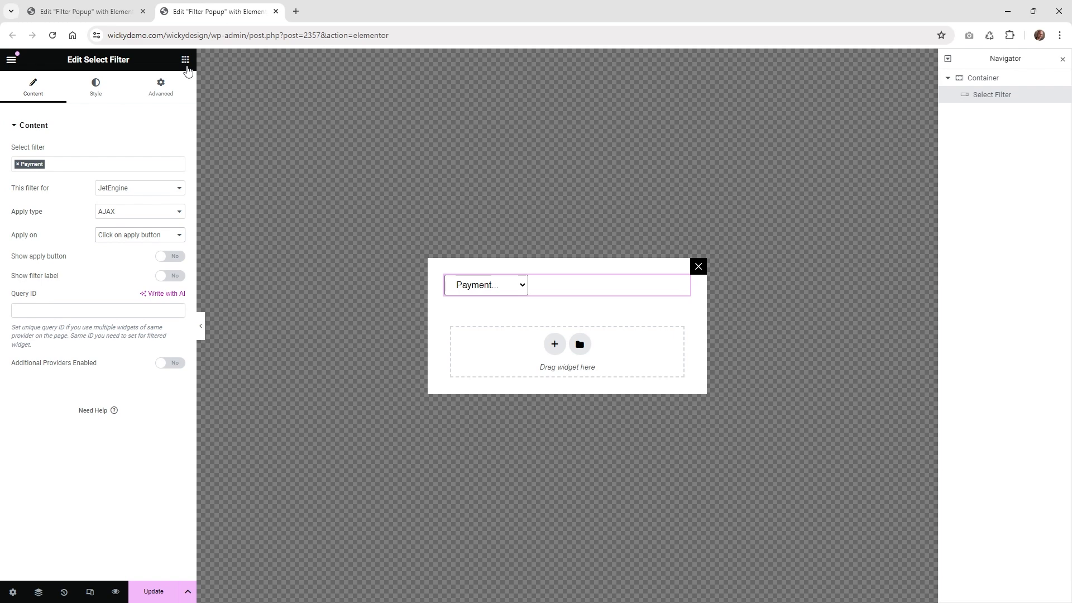
Step: Add a Checkboxes Filter for Features, targeting JetEngine and applying on the apply button
click(185, 59)
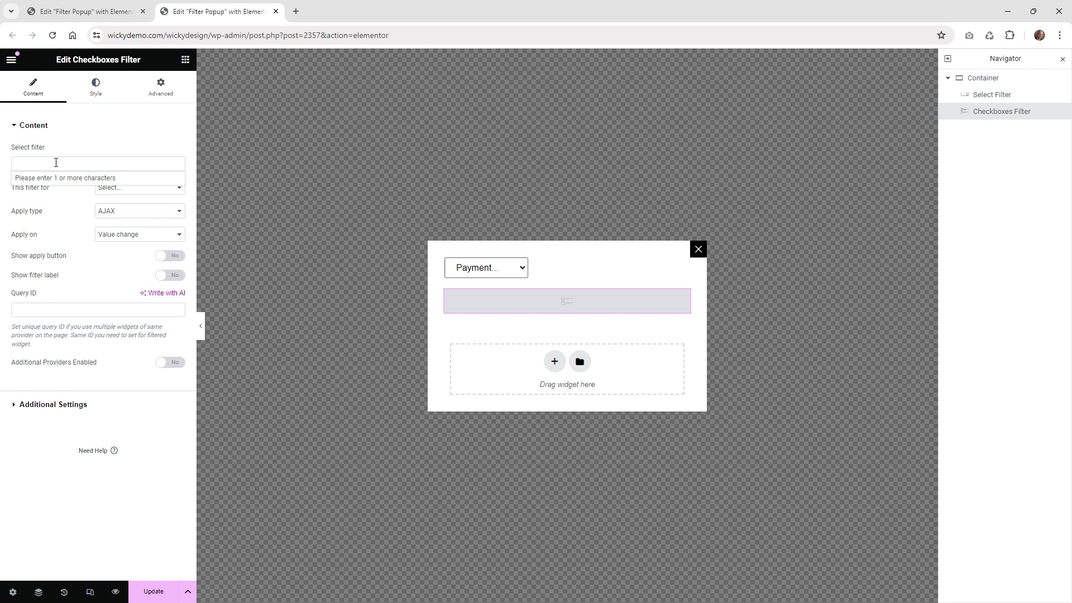
text(fea)
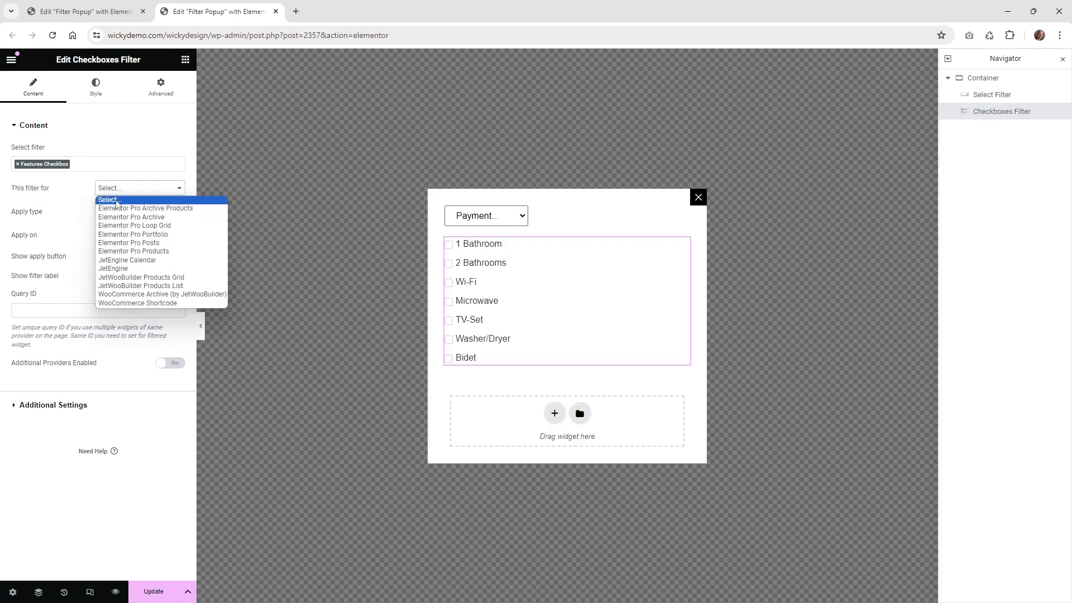
click(113, 268)
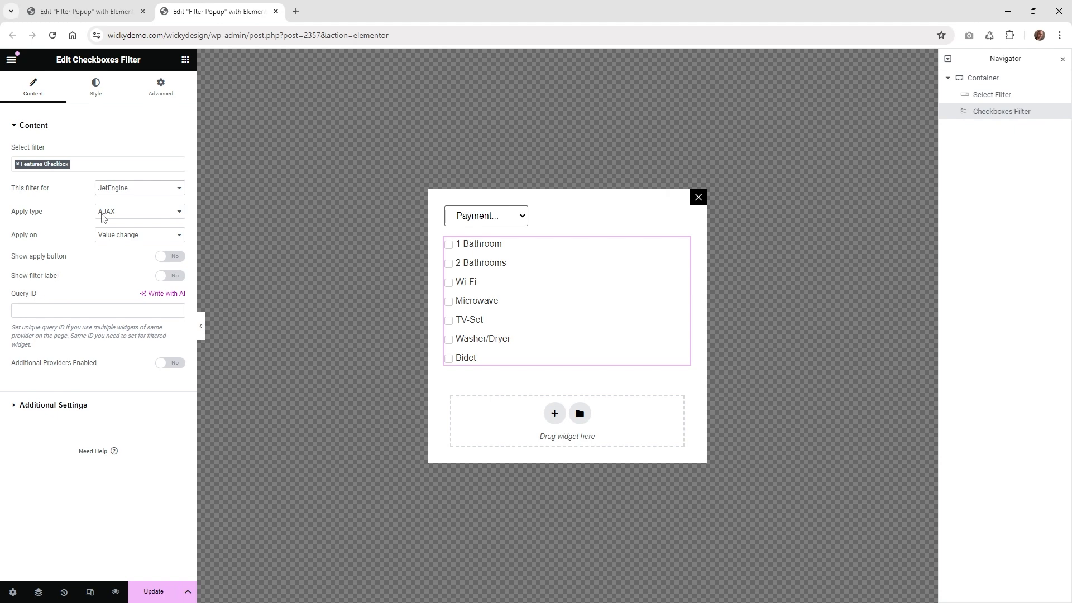
click(138, 235)
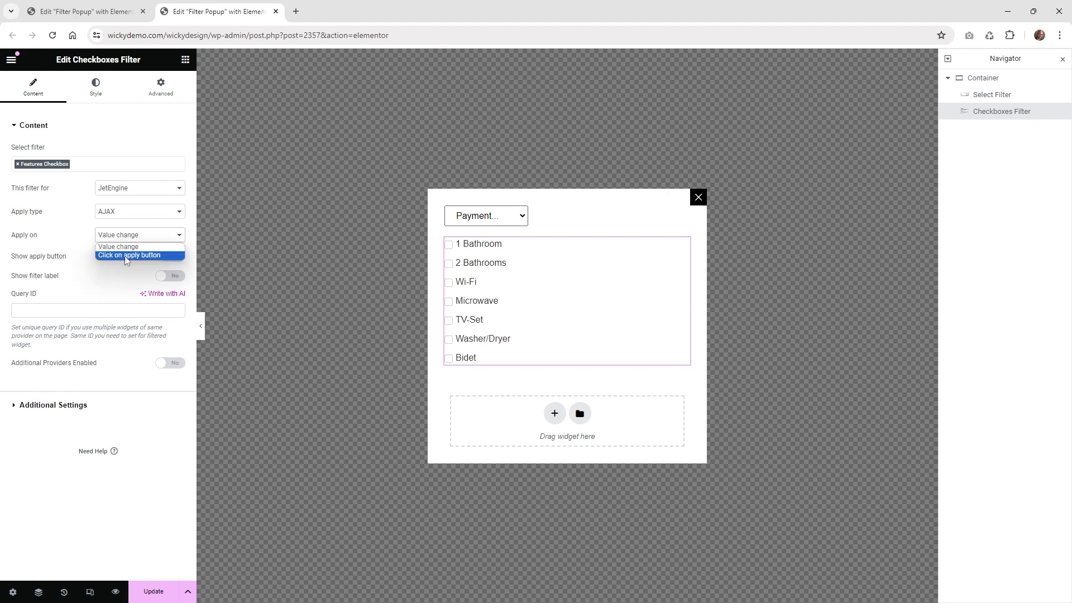
click(128, 254)
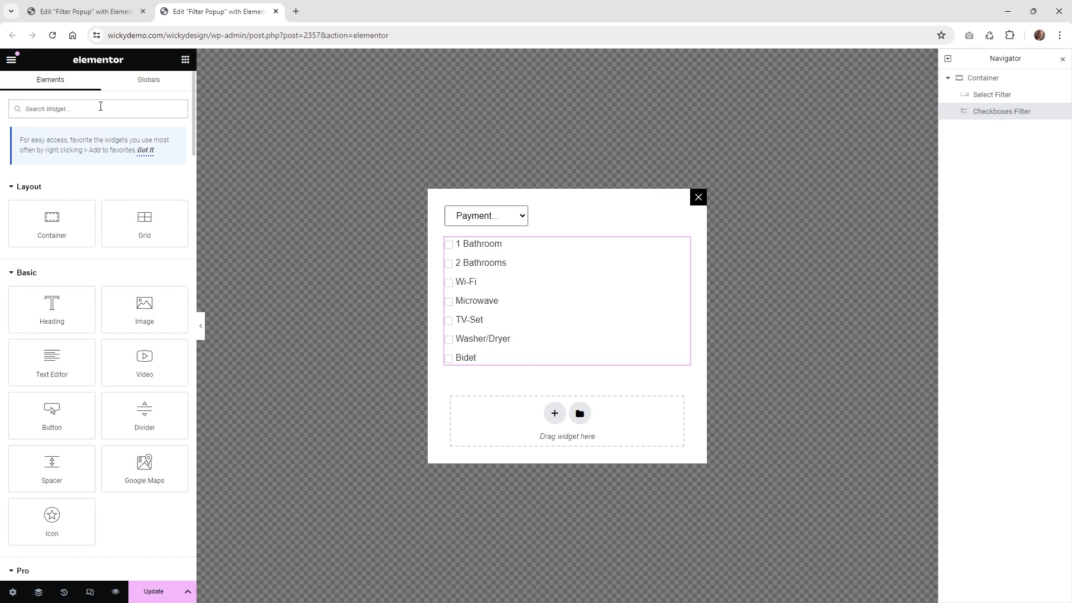
Step: Add an Apply Button targeting JetEngine and attach the Filter Popup in its JetPopup settings
text(app)
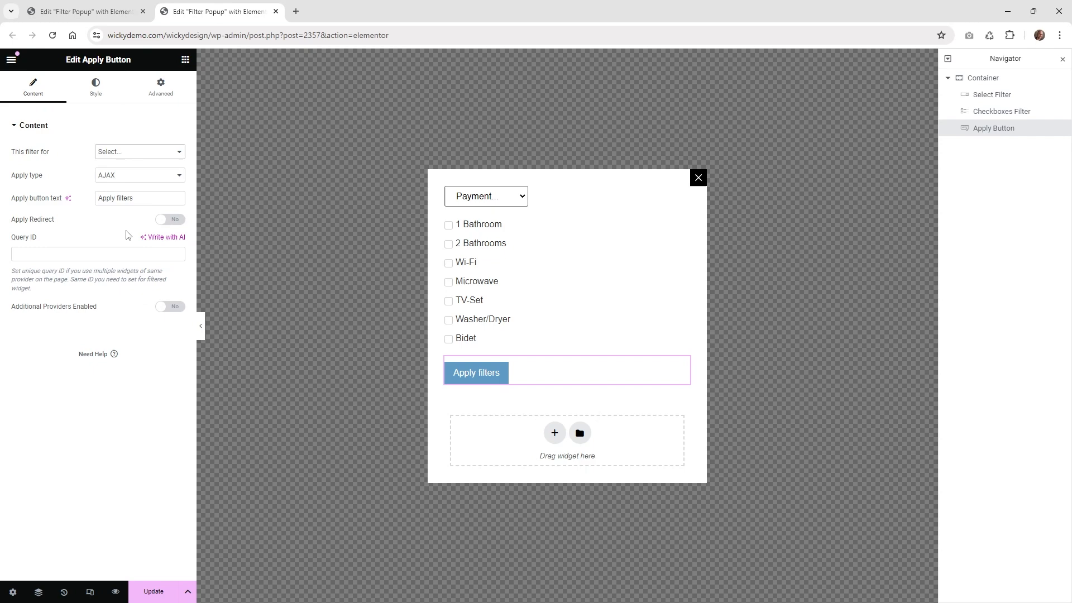
click(139, 151)
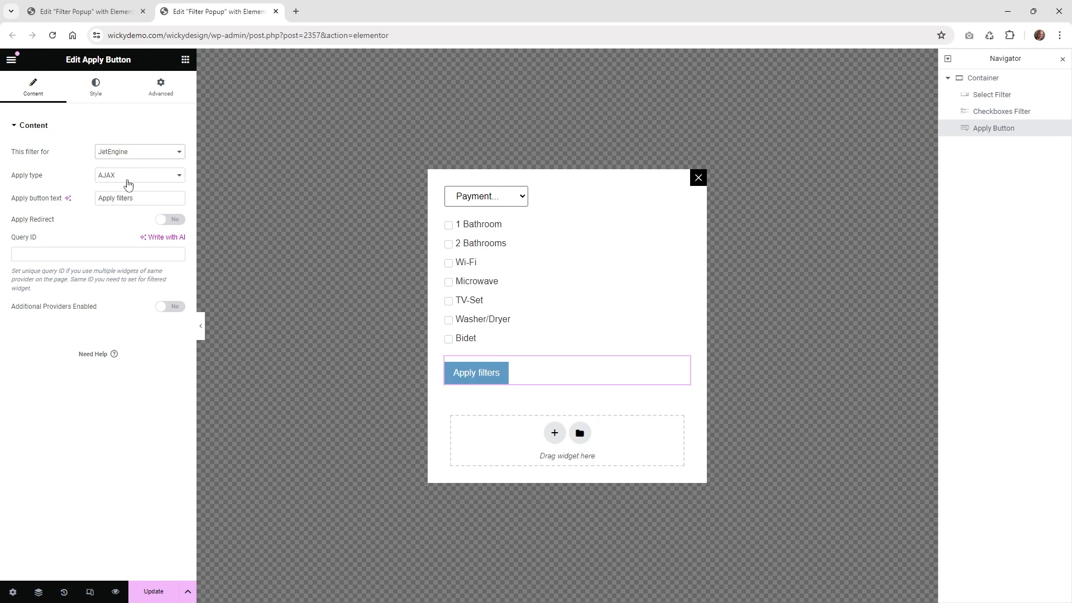
mouse_move(160, 87)
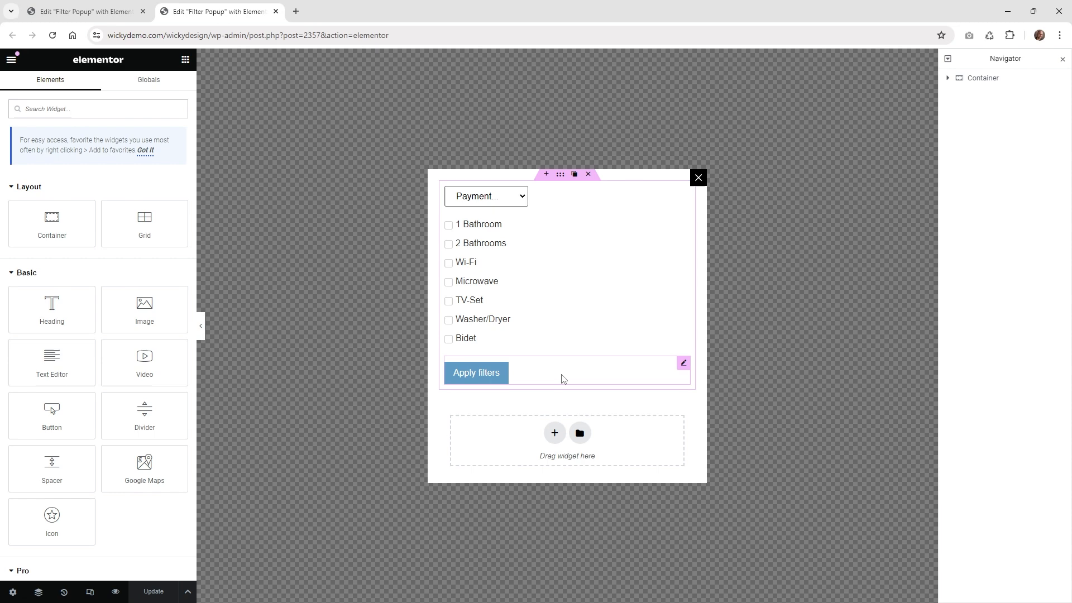
click(475, 373)
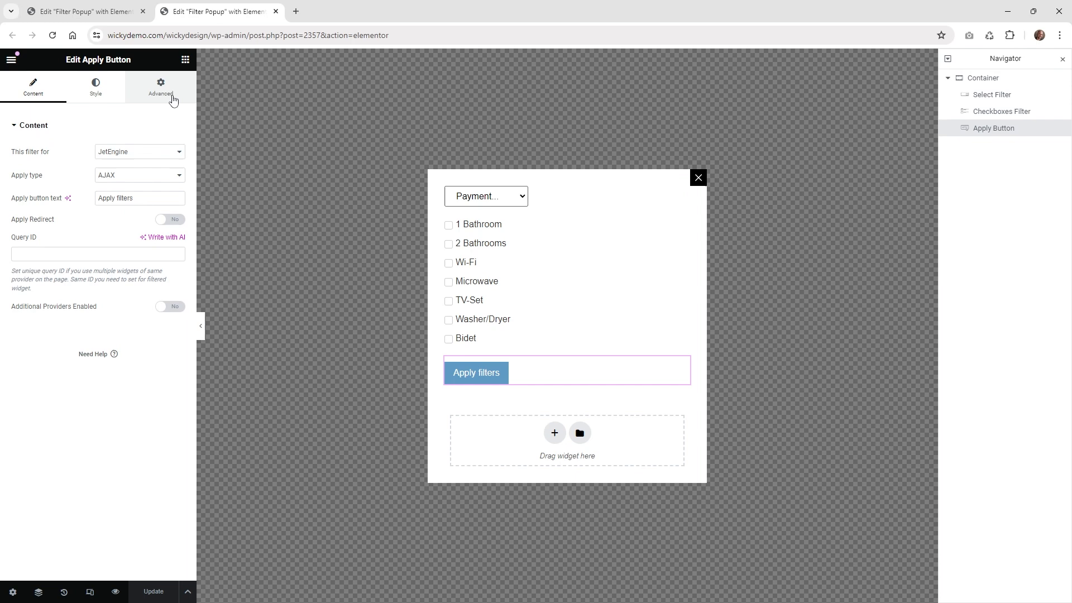
click(161, 87)
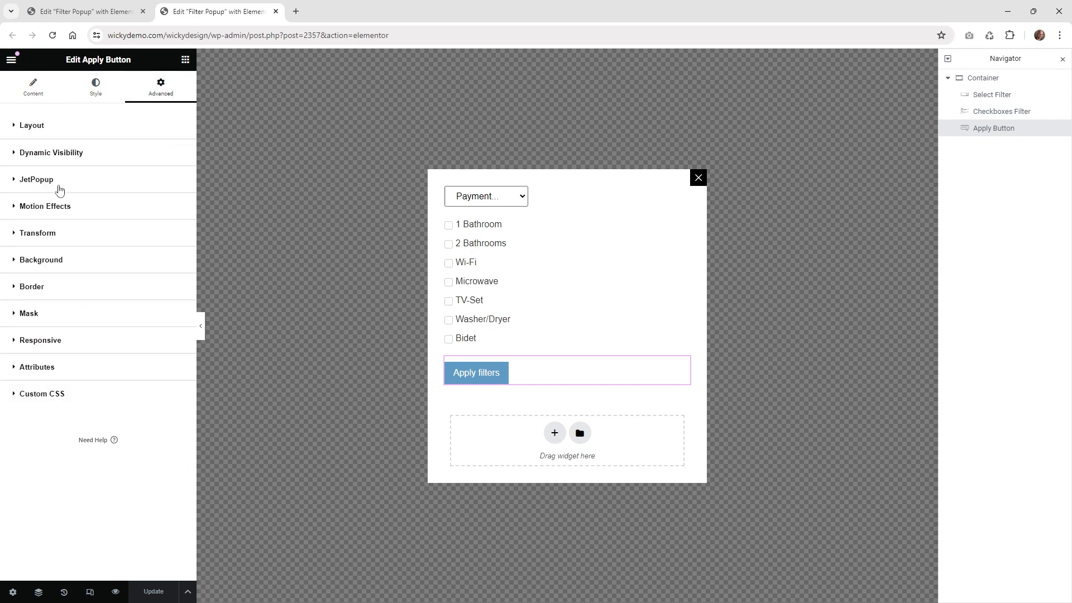
click(36, 179)
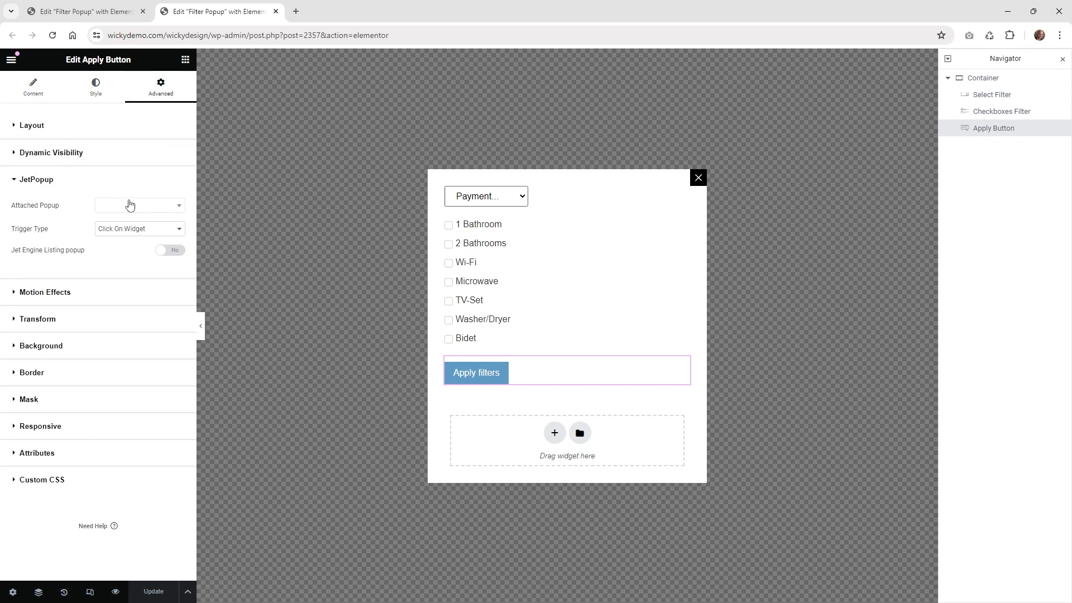
text(fil)
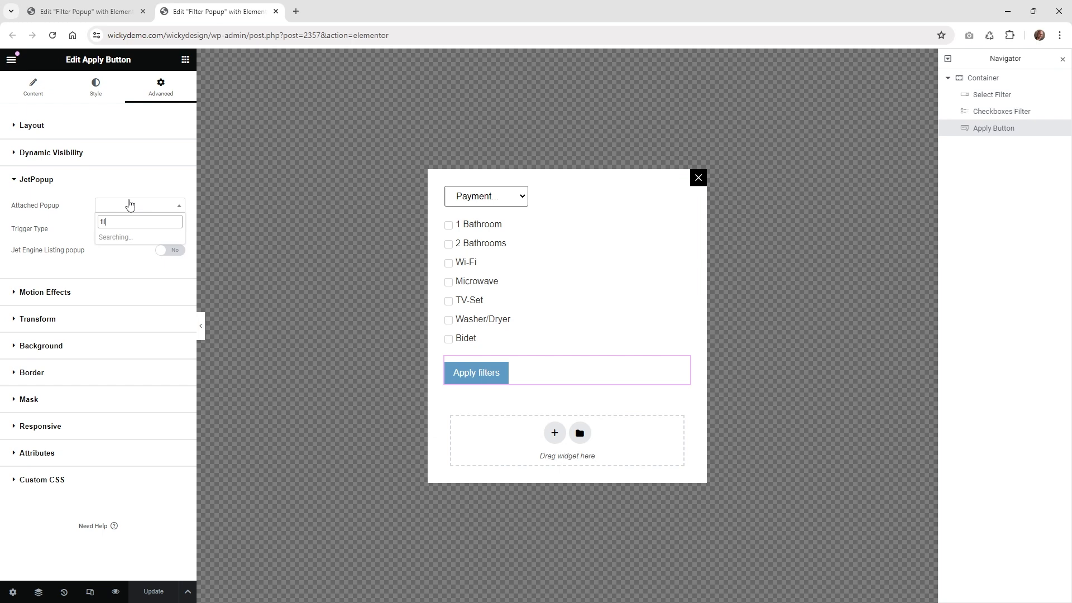
click(140, 221)
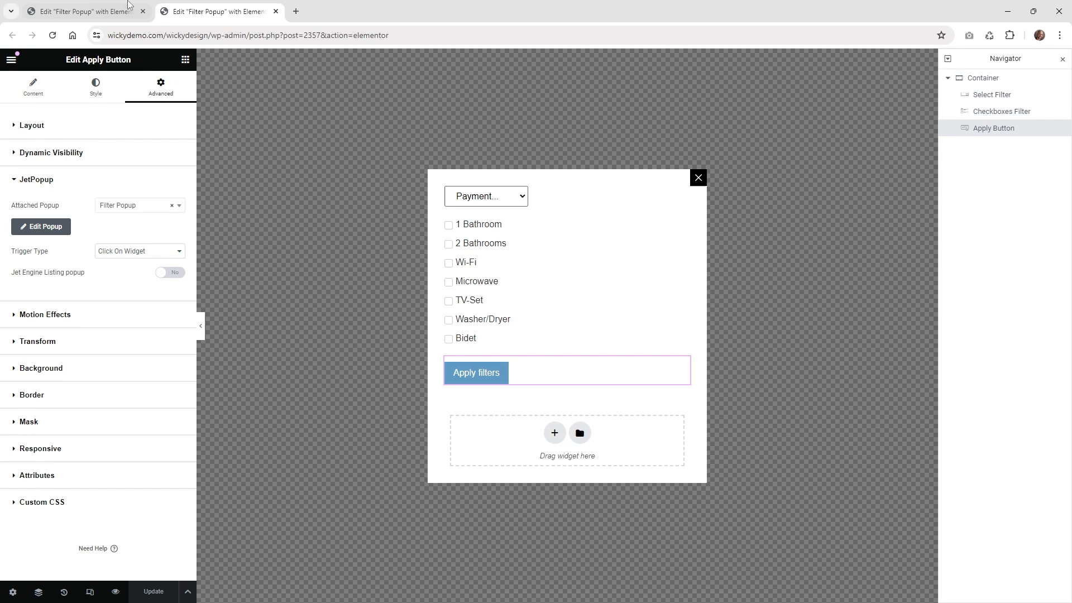
Step: On the listing page, add an Apply filters button pointed at the JetEngine listing
click(214, 11)
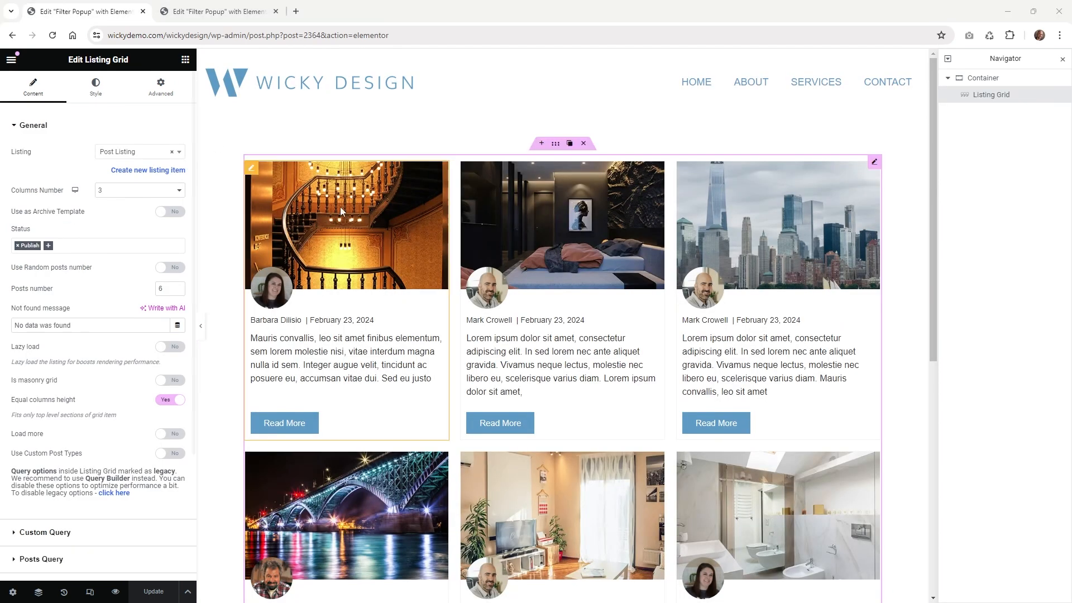
click(186, 59)
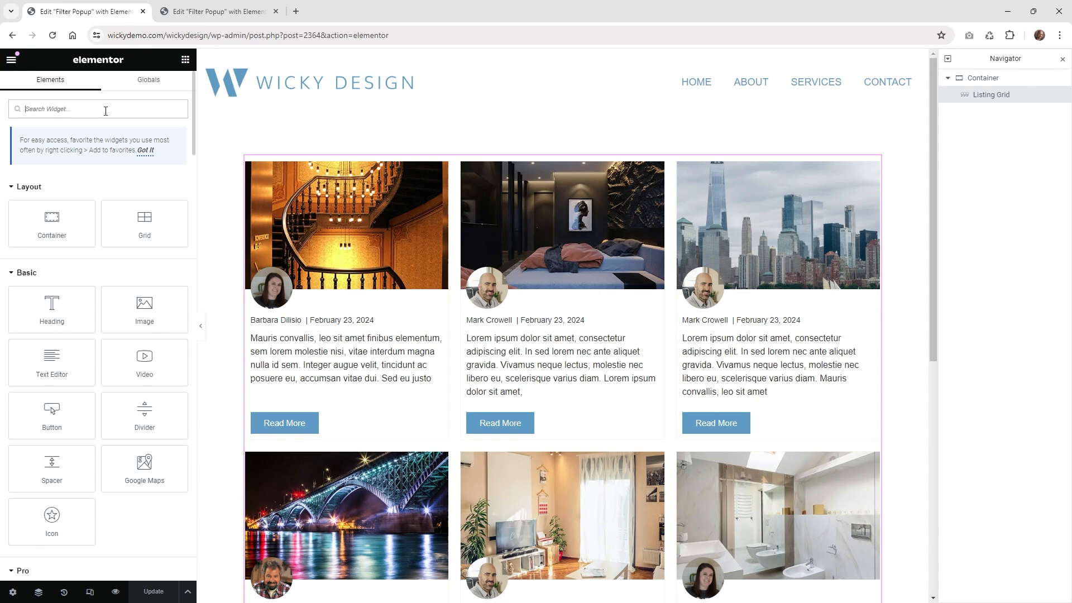
text(app)
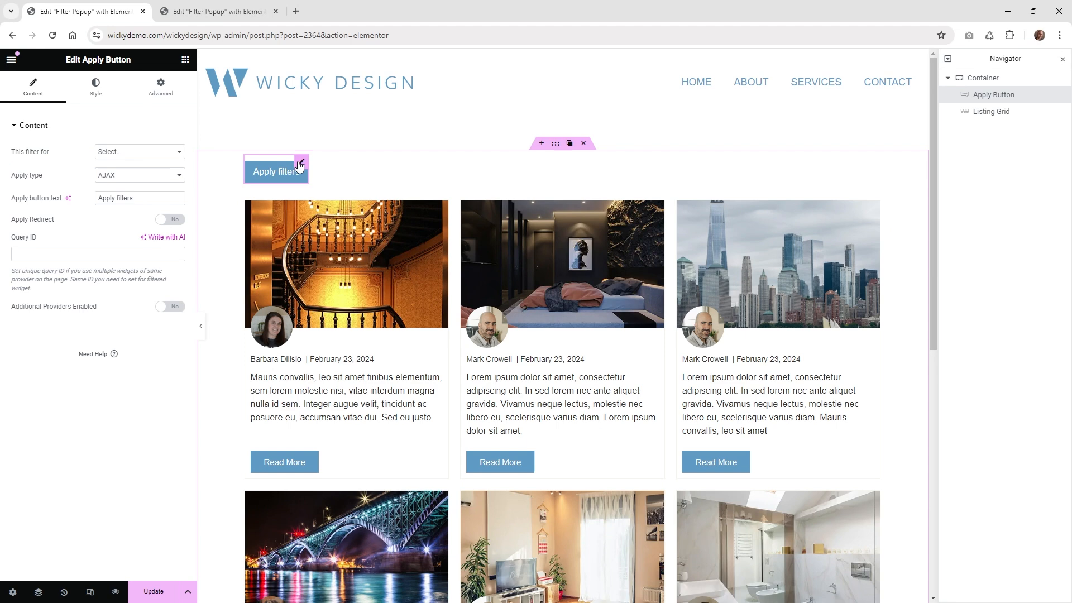
click(139, 151)
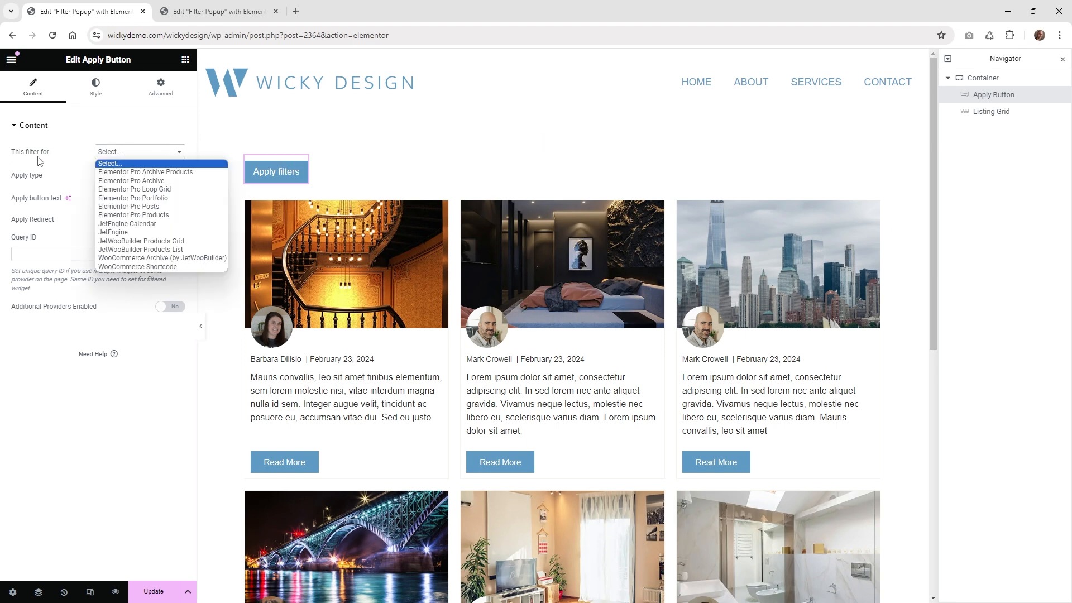
click(112, 232)
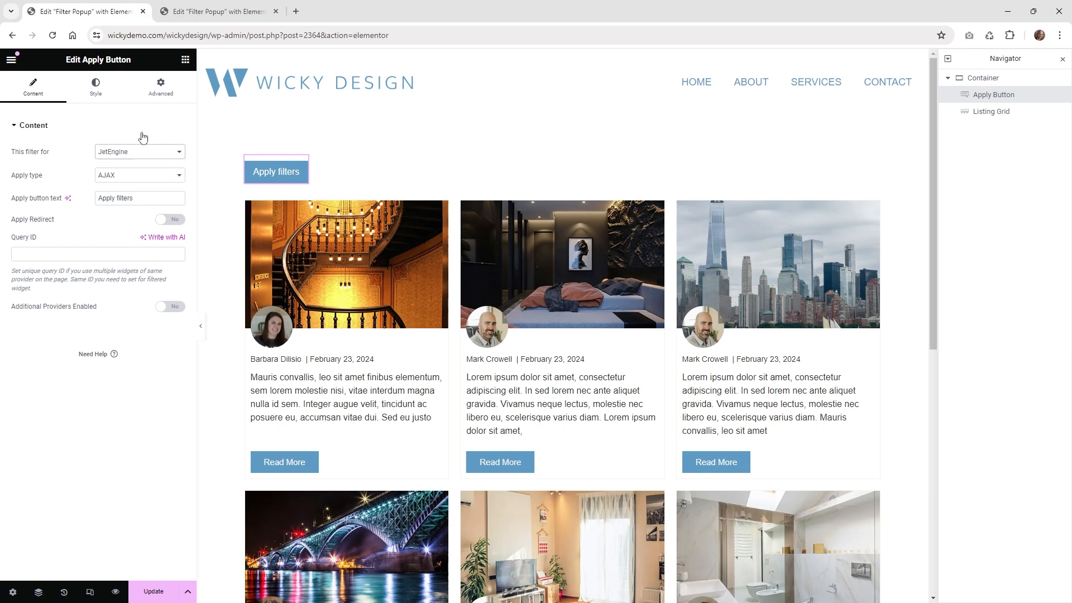
mouse_move(111, 187)
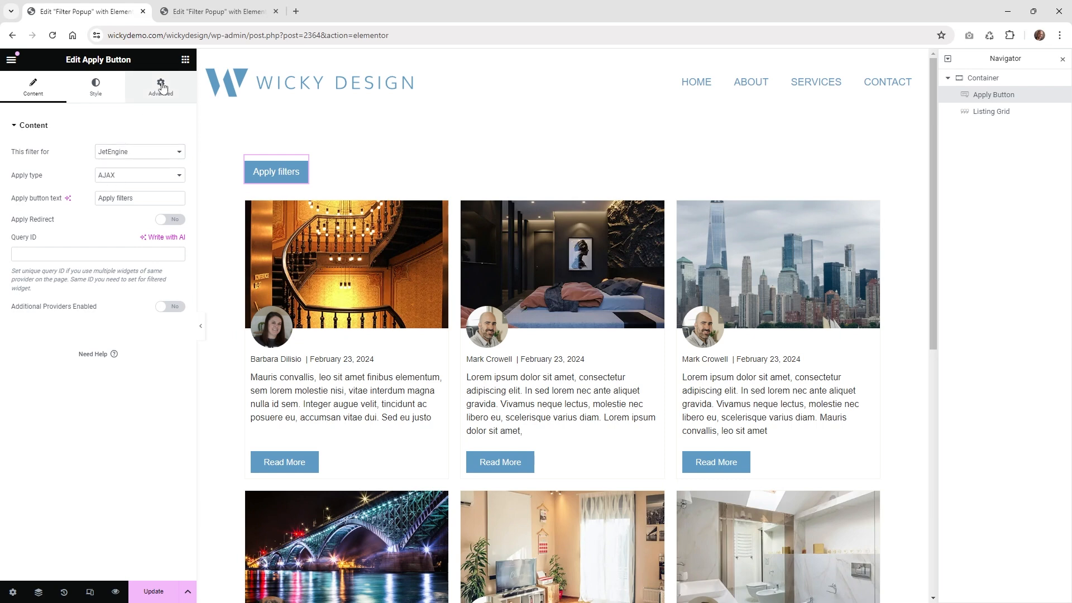
Step: Attach the Filter Popup to the button with Click On Widget trigger and update the page
click(160, 87)
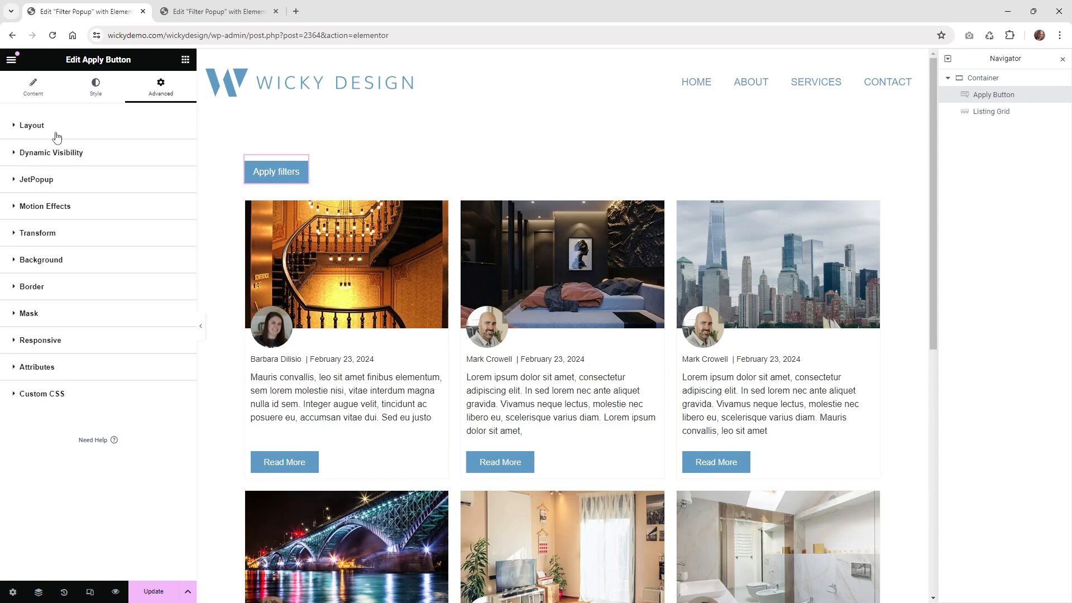
click(35, 179)
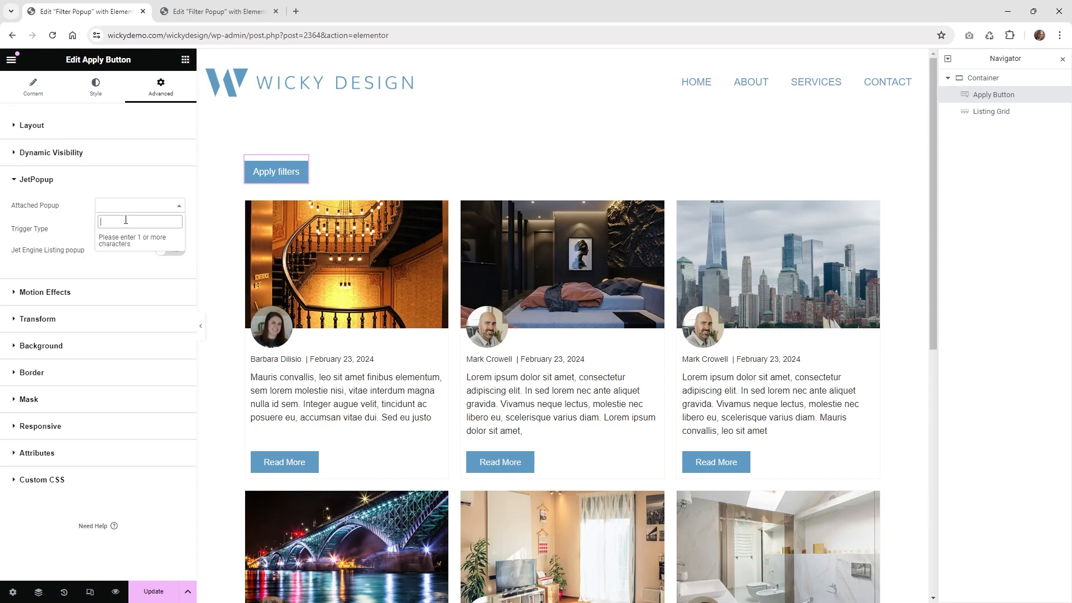
click(138, 219)
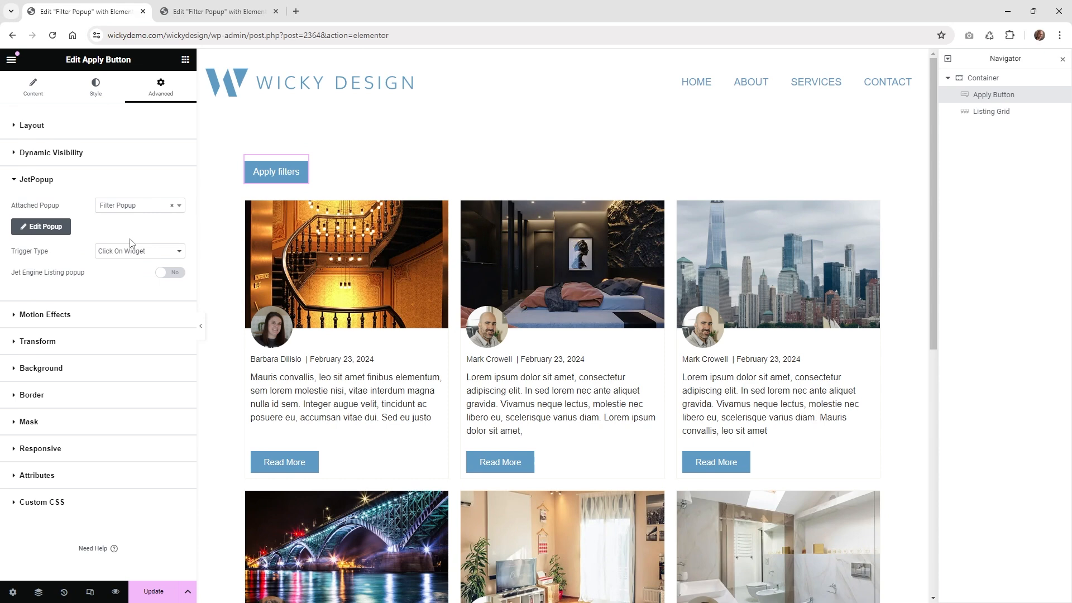
click(138, 252)
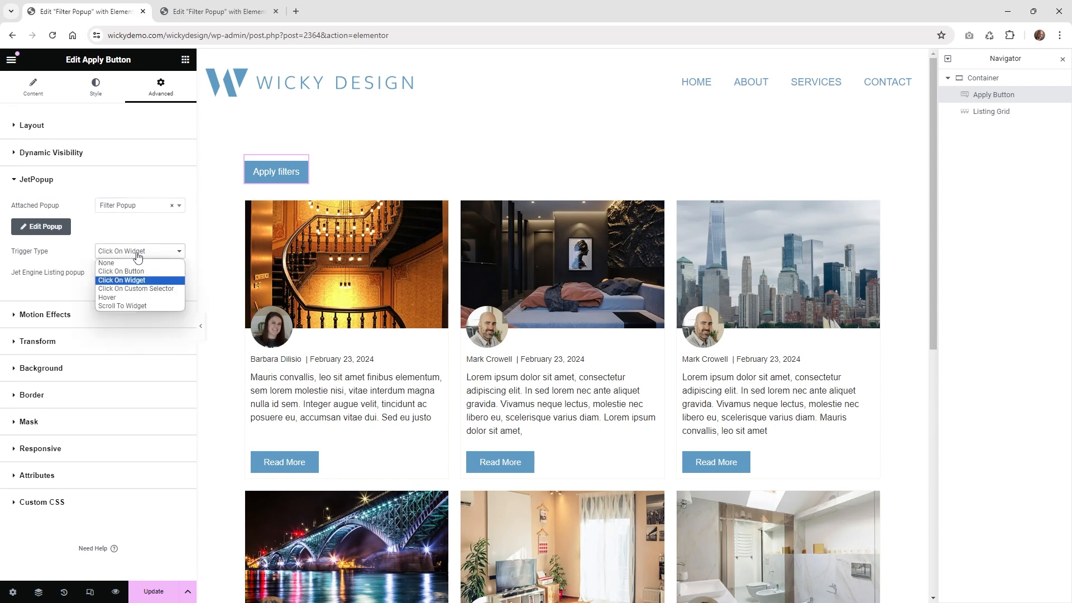
click(122, 280)
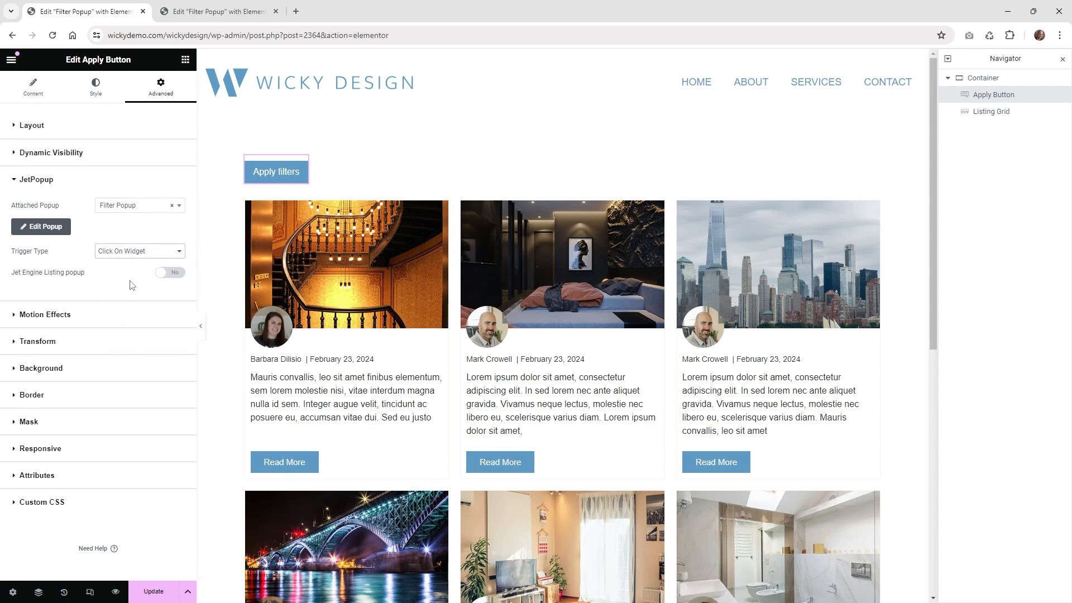
click(153, 592)
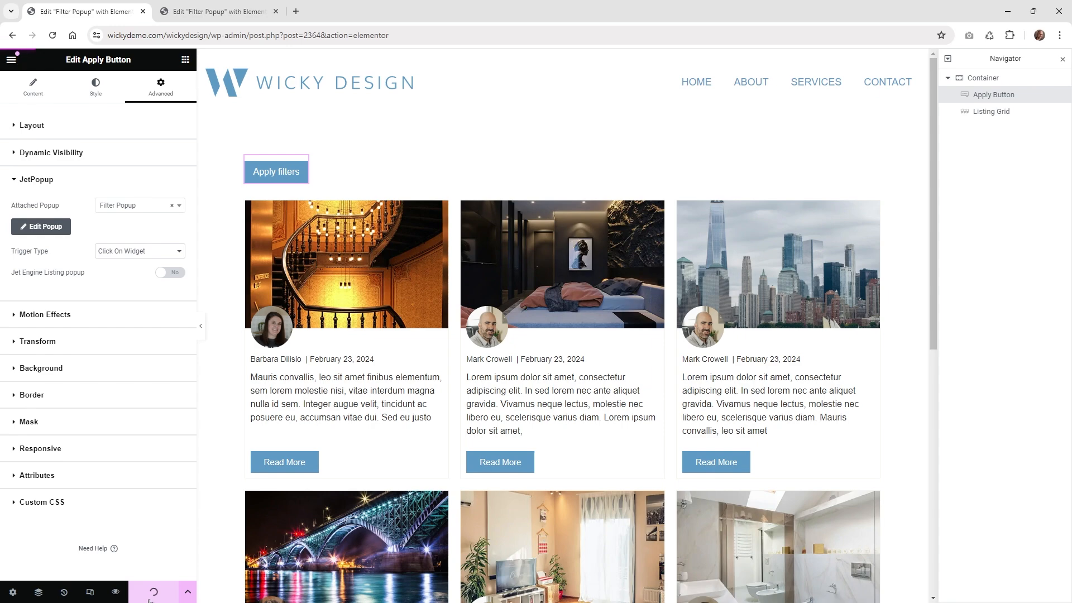
mouse_move(115, 592)
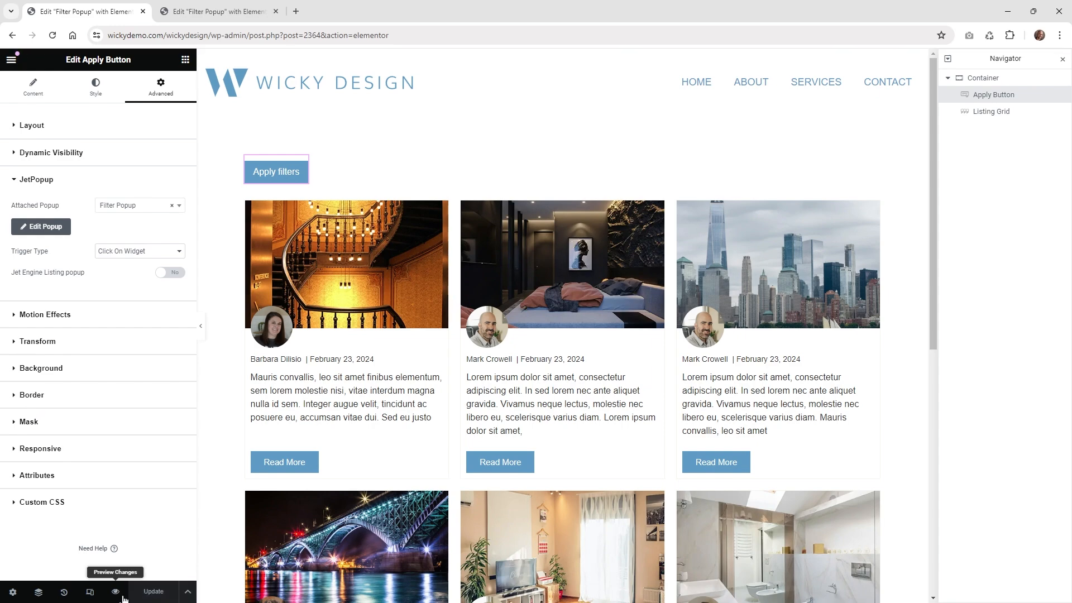
Step: Preview the page, filter by AMEX and 1 Bathroom to no results, then untick 1 Bathroom
click(115, 572)
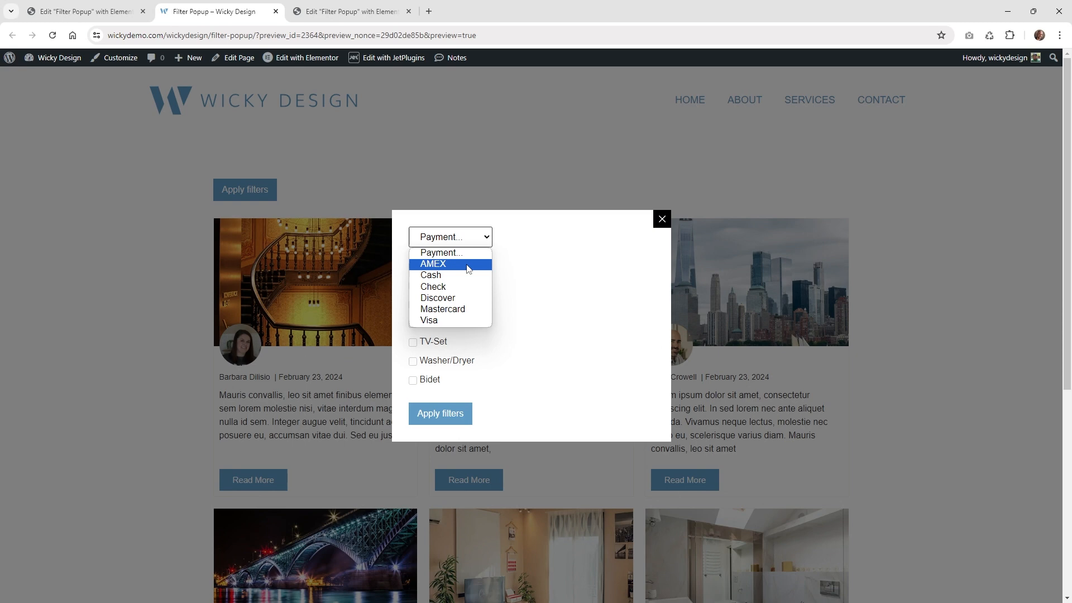
click(433, 264)
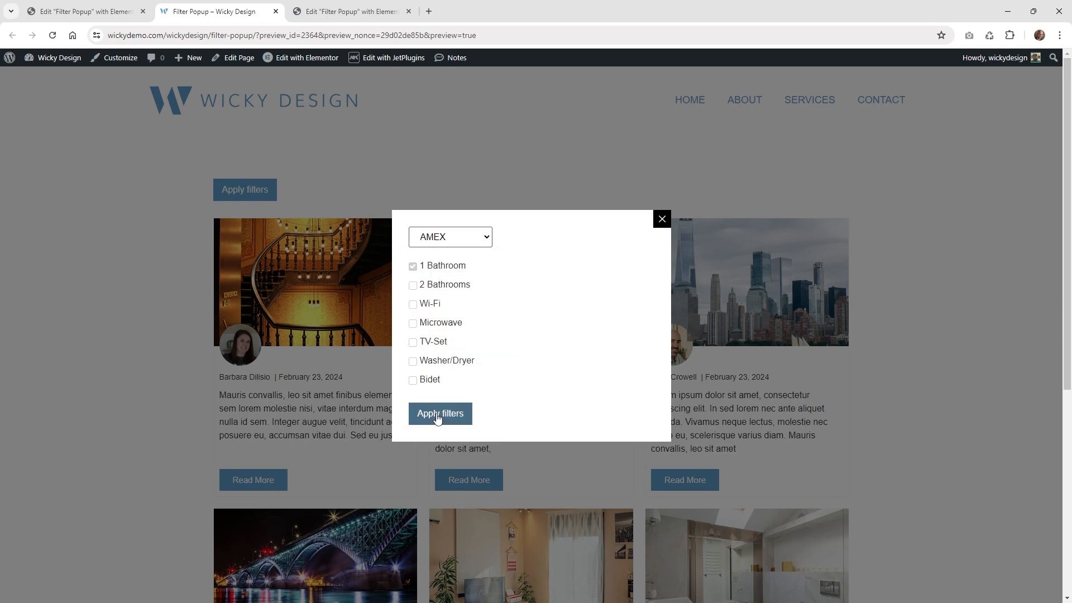
click(440, 413)
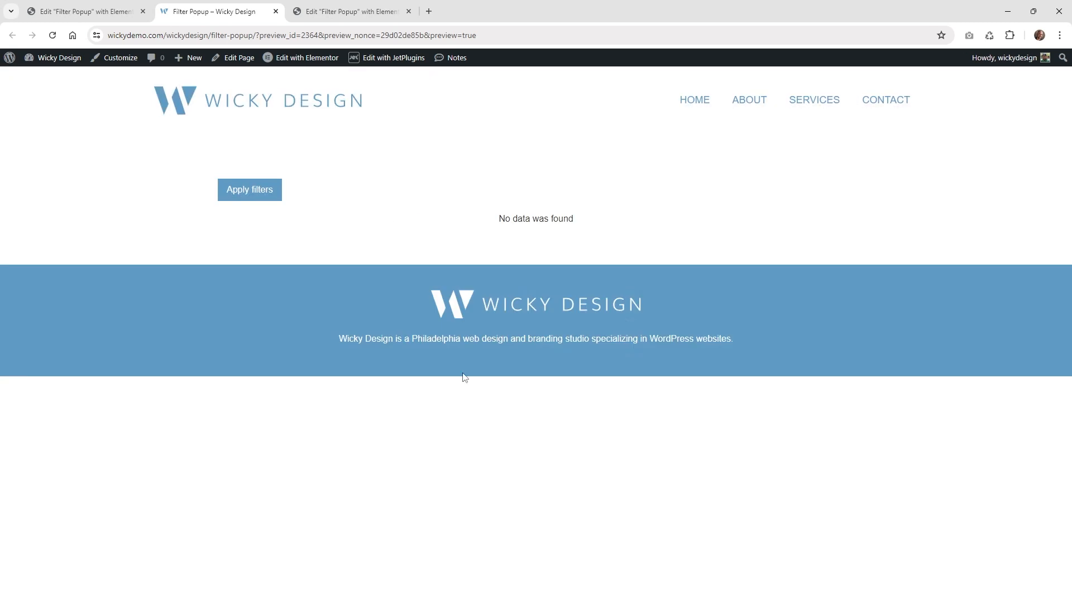
mouse_move(346, 225)
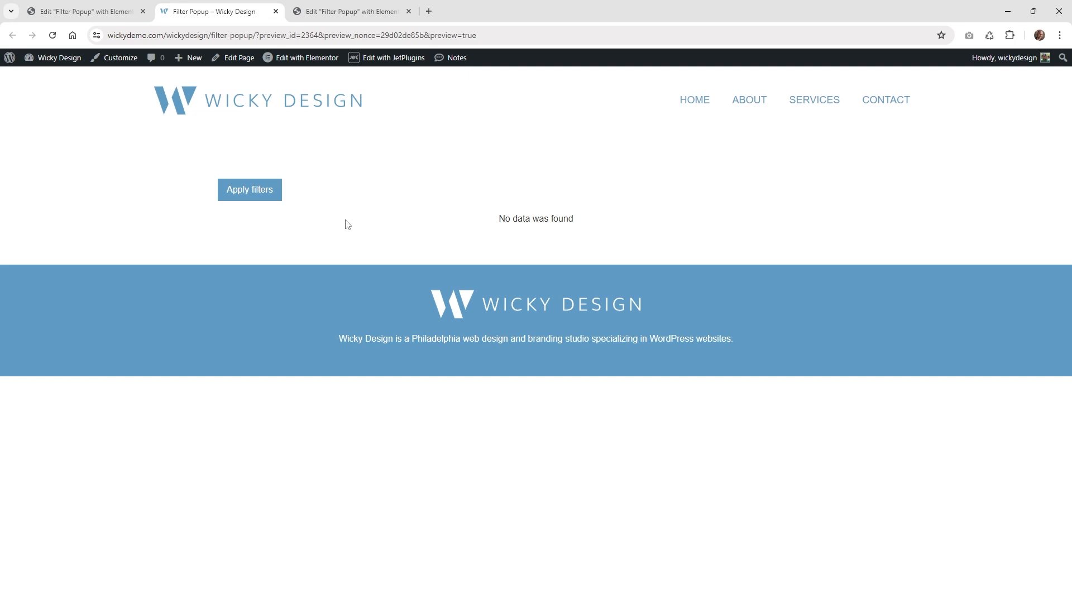
click(249, 190)
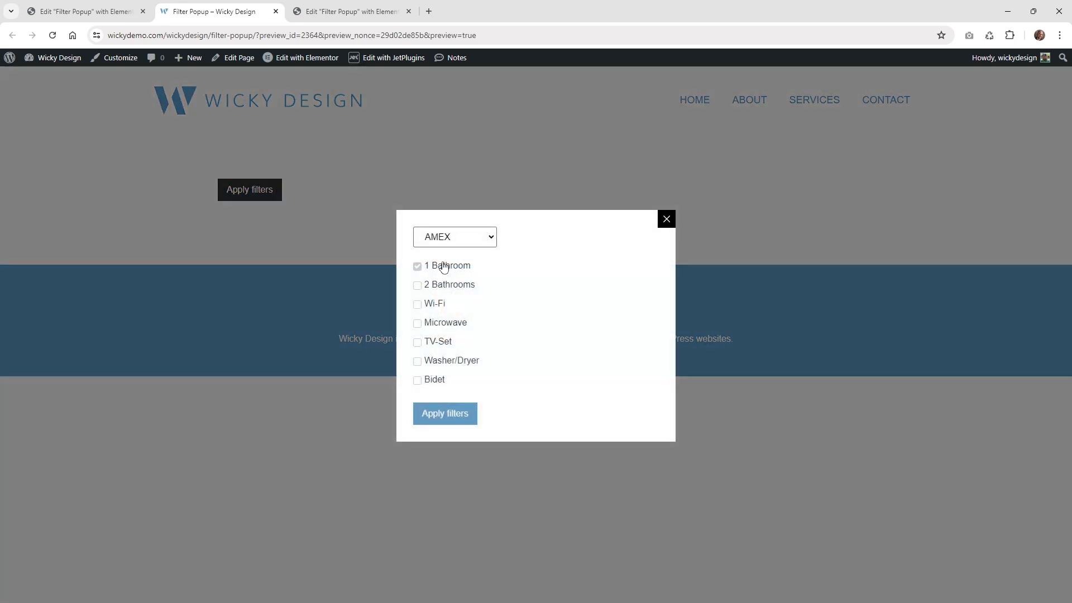
click(666, 219)
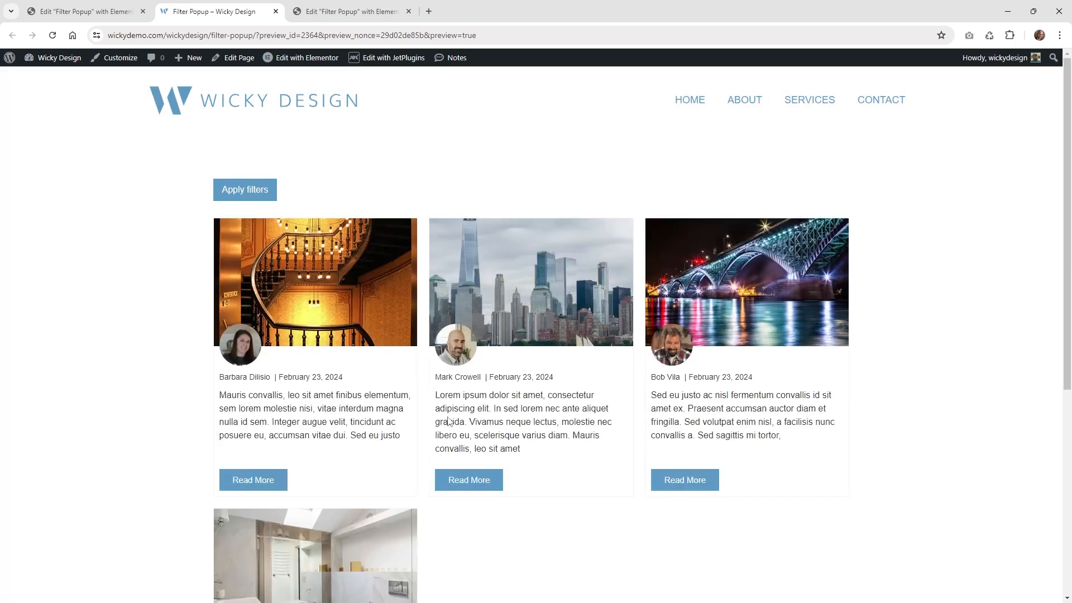
Step: Place a Remove Filters button beside Apply filters, targeting JetEngine, and update the page
click(82, 11)
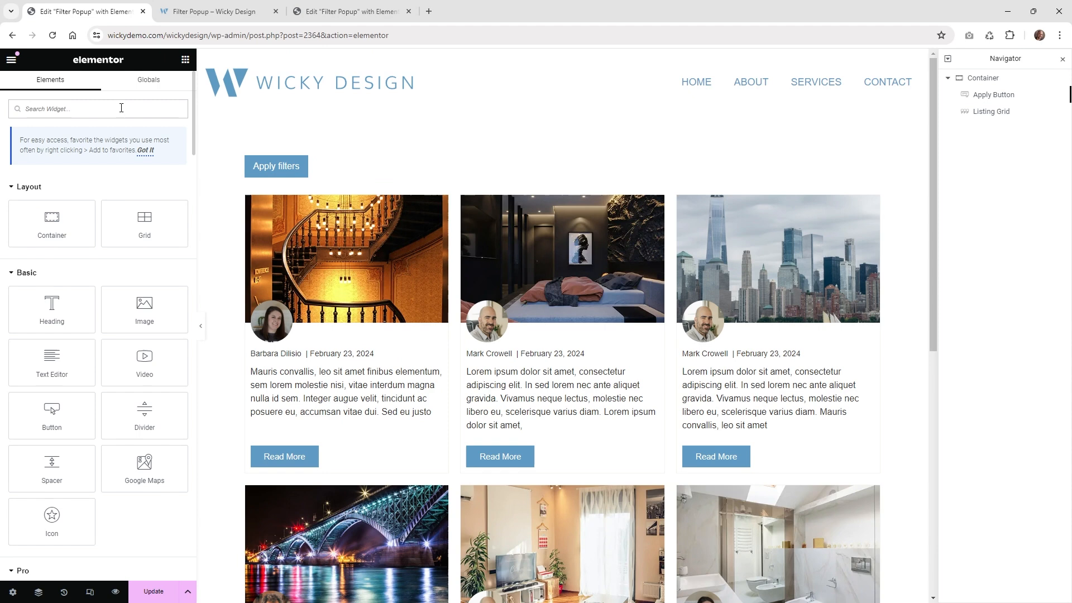
text(remo)
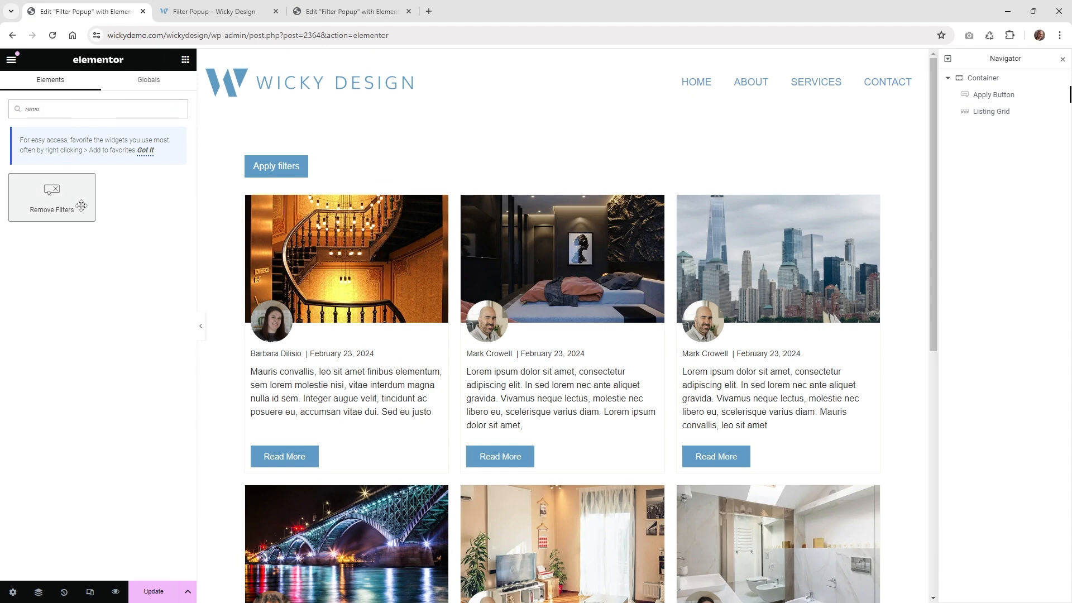
drag(52, 197, 296, 161)
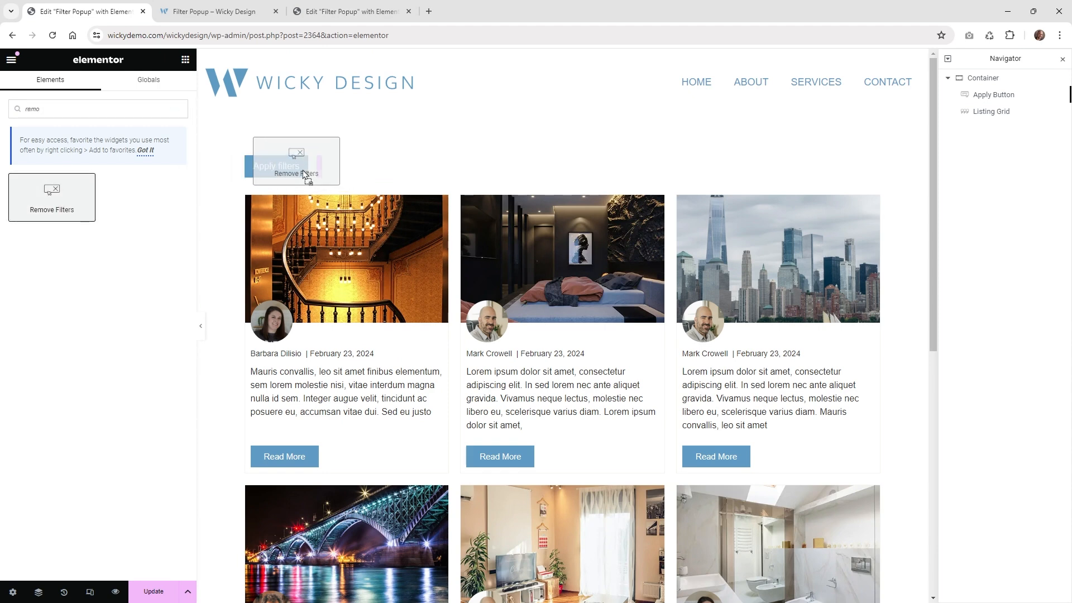
click(356, 166)
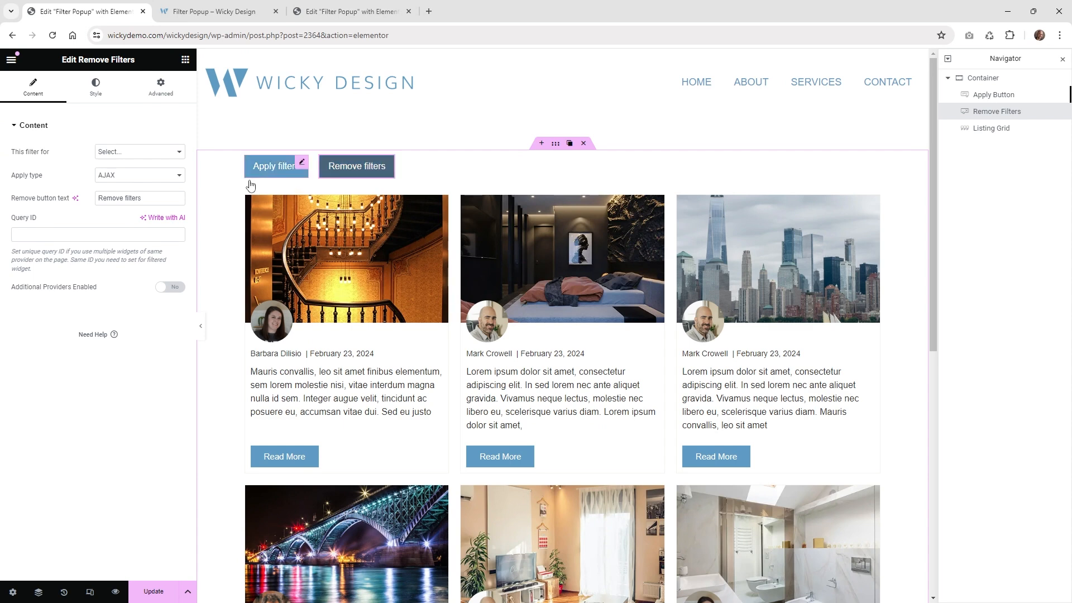
click(139, 151)
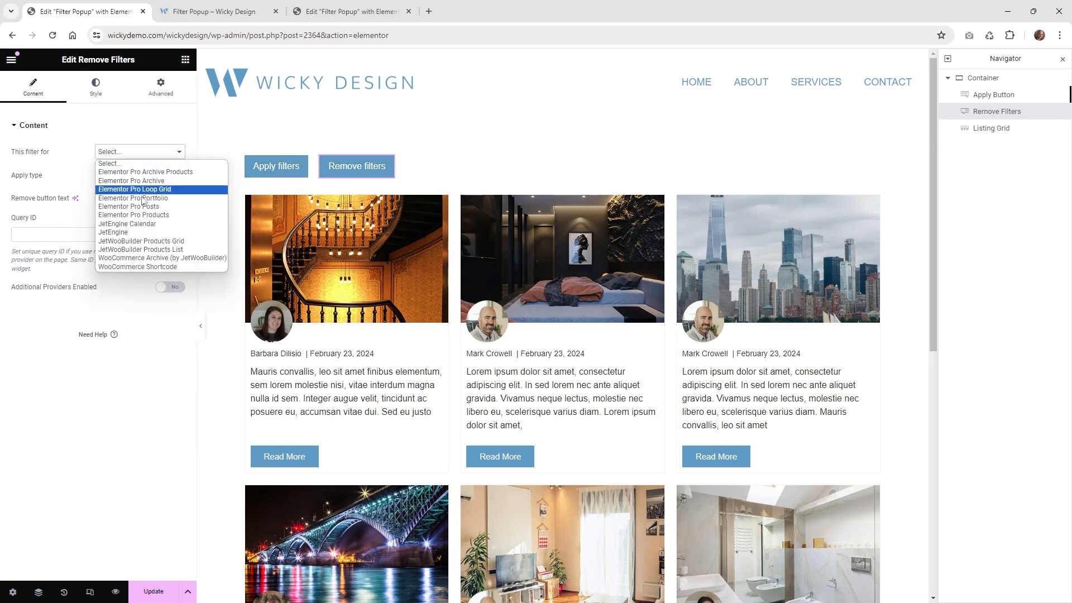
click(113, 233)
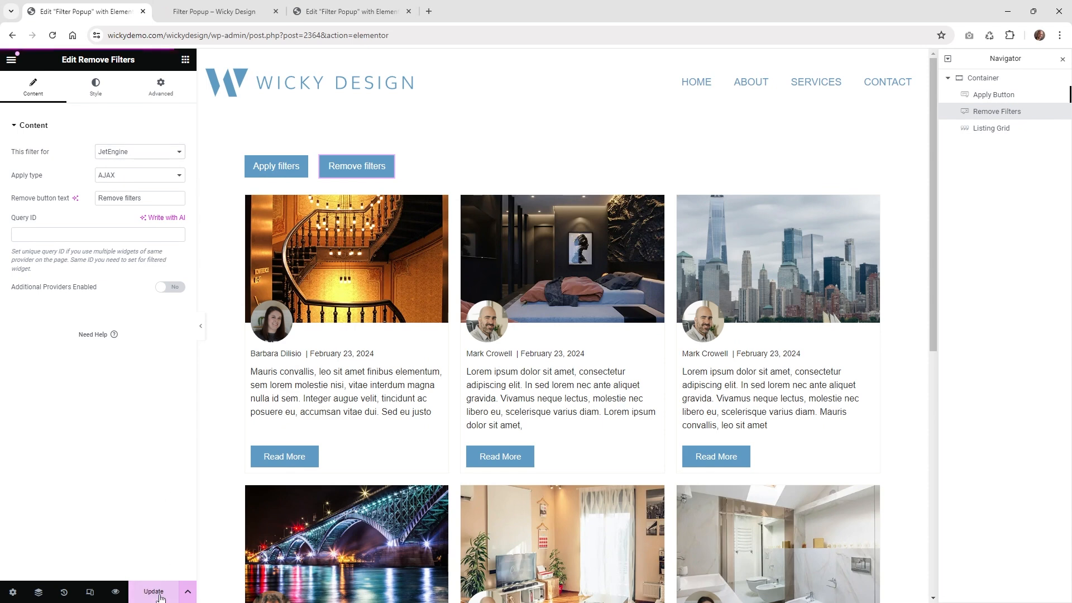
click(216, 11)
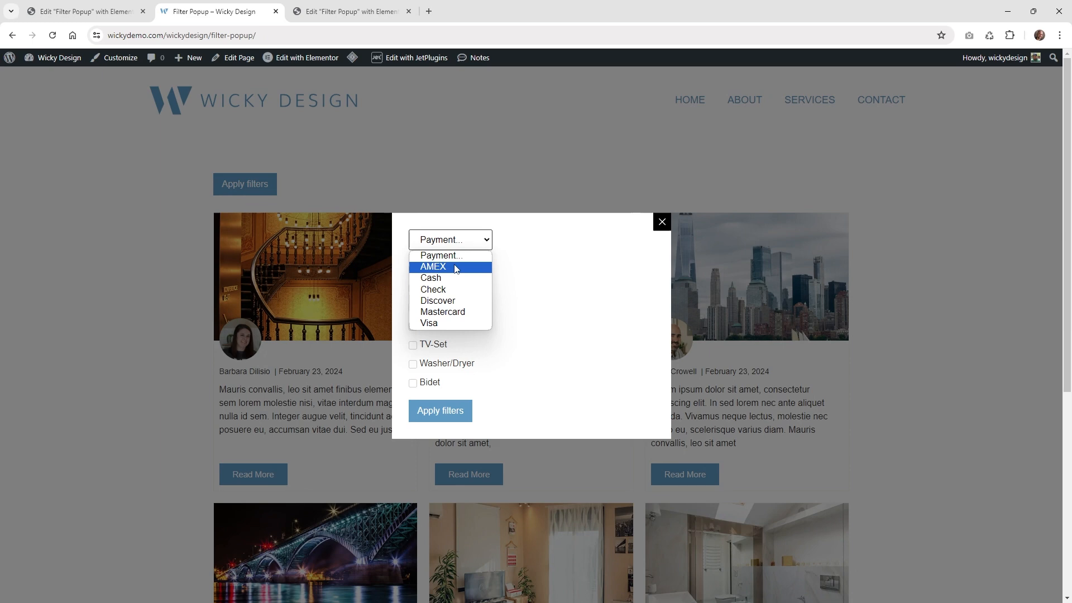
Step: Filter by AMEX, clear with Remove filters to restore all posts, then reopen and close the popup
click(431, 278)
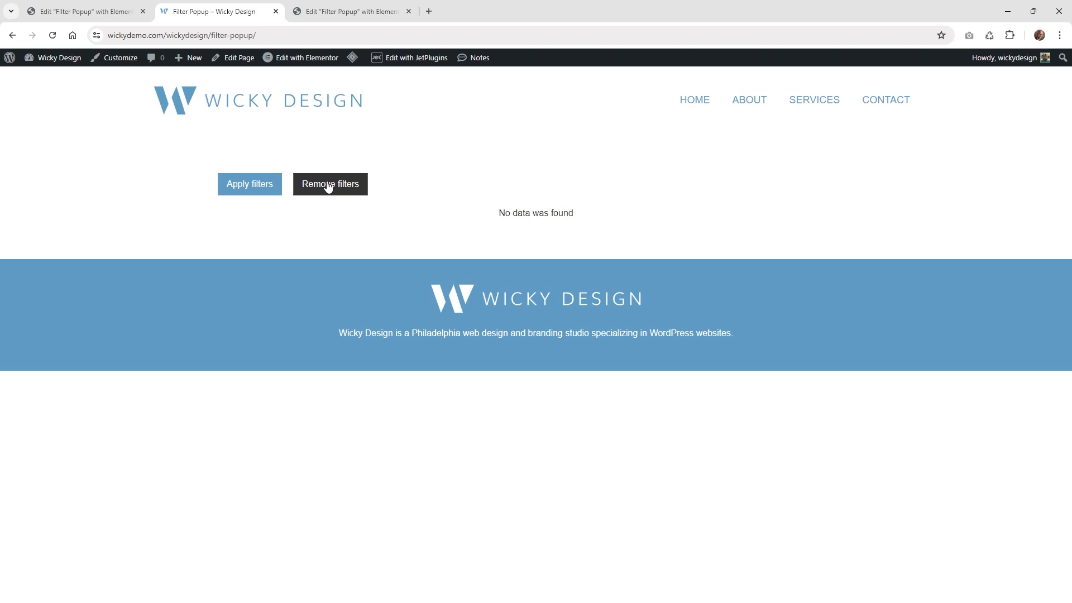
click(330, 184)
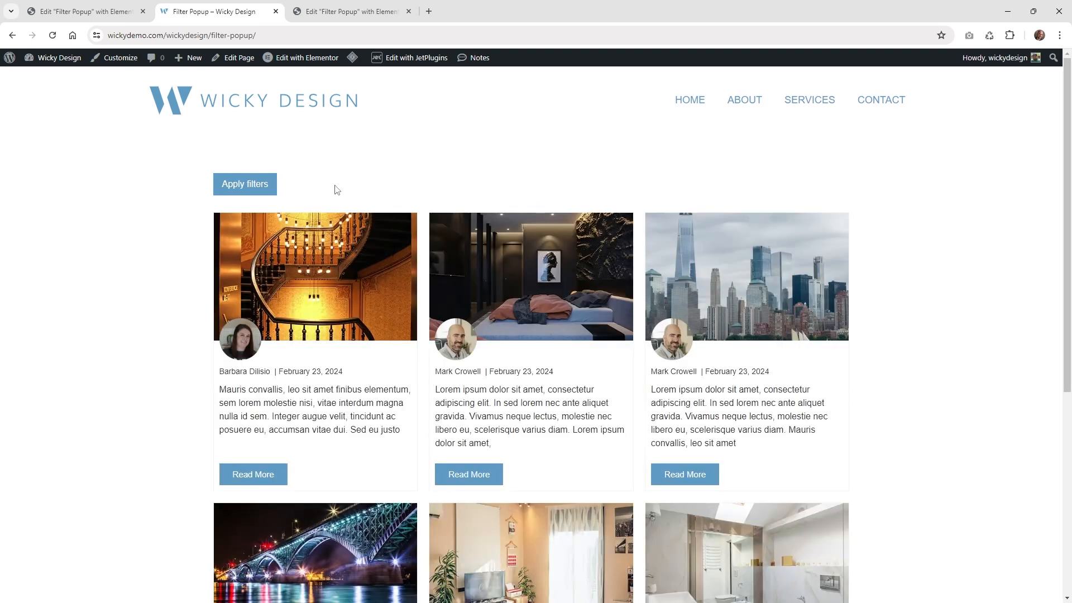
mouse_move(194, 212)
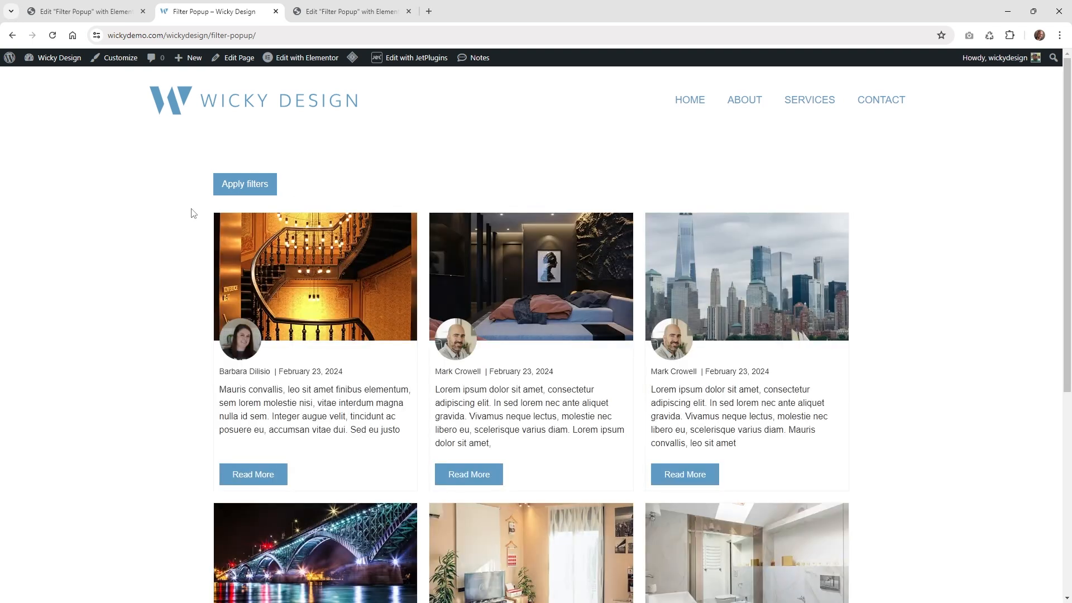
click(245, 183)
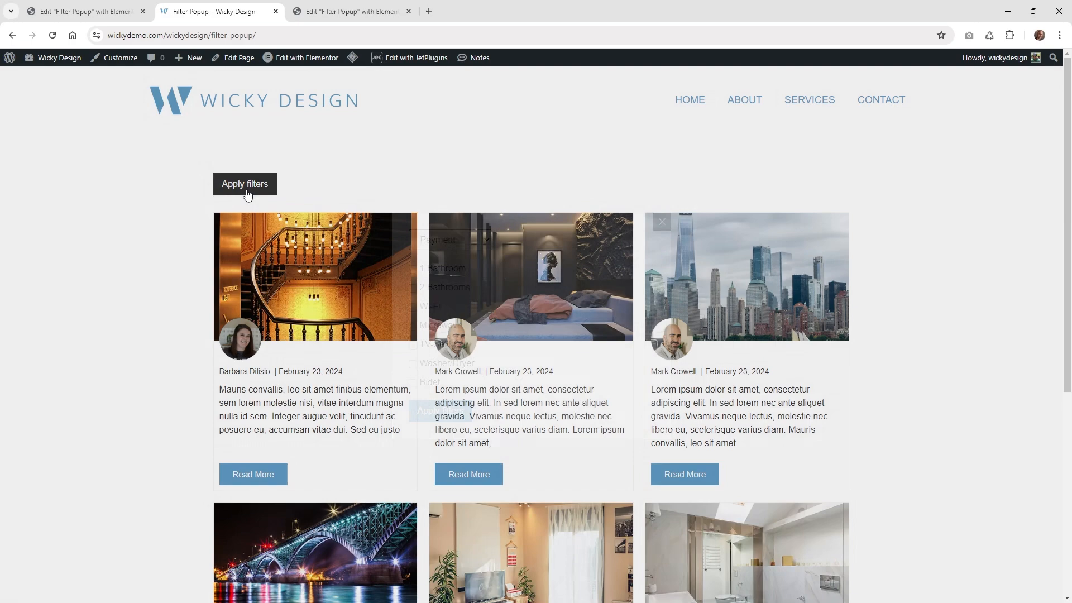
click(244, 184)
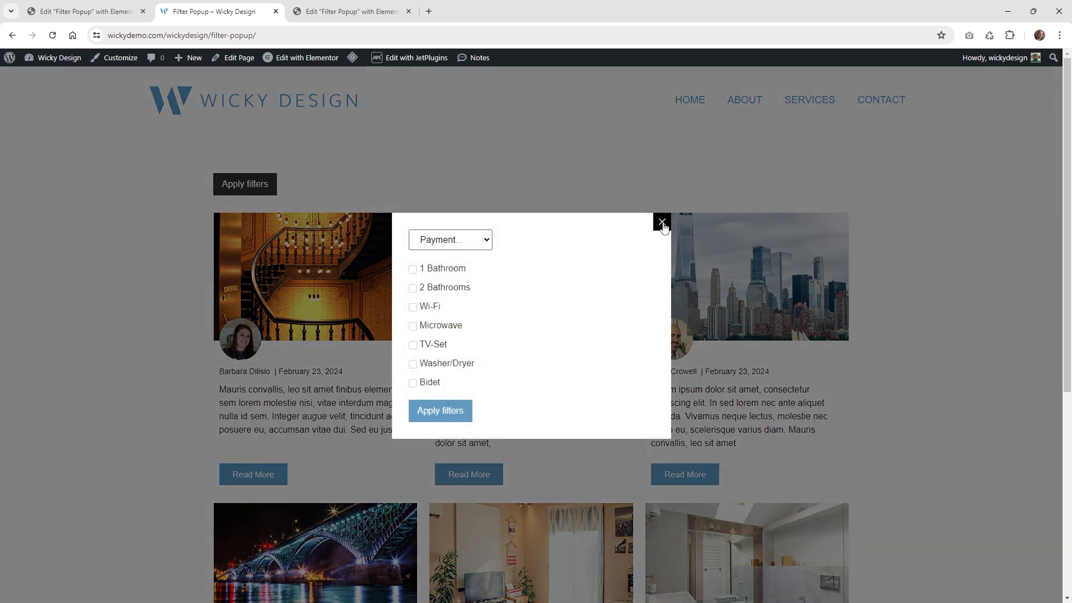